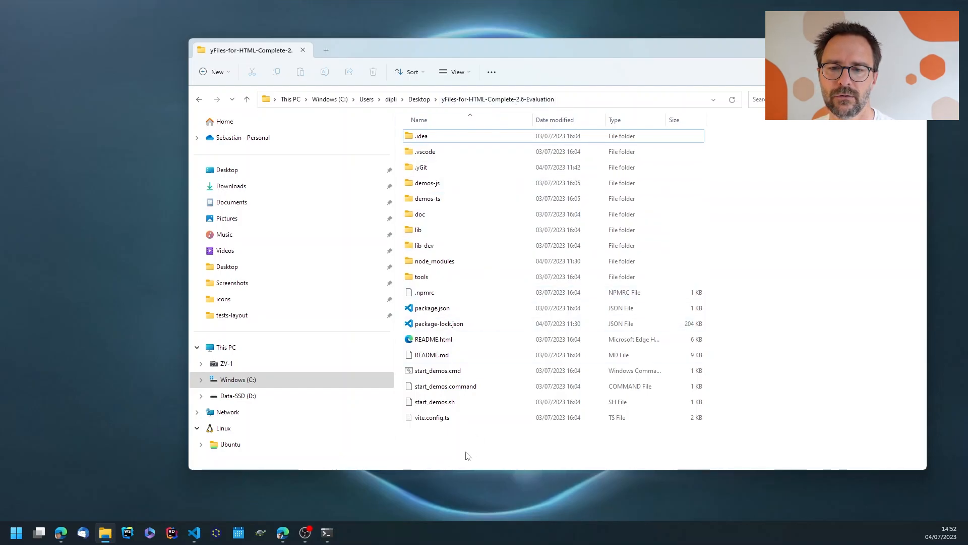
mouse_move(462, 443)
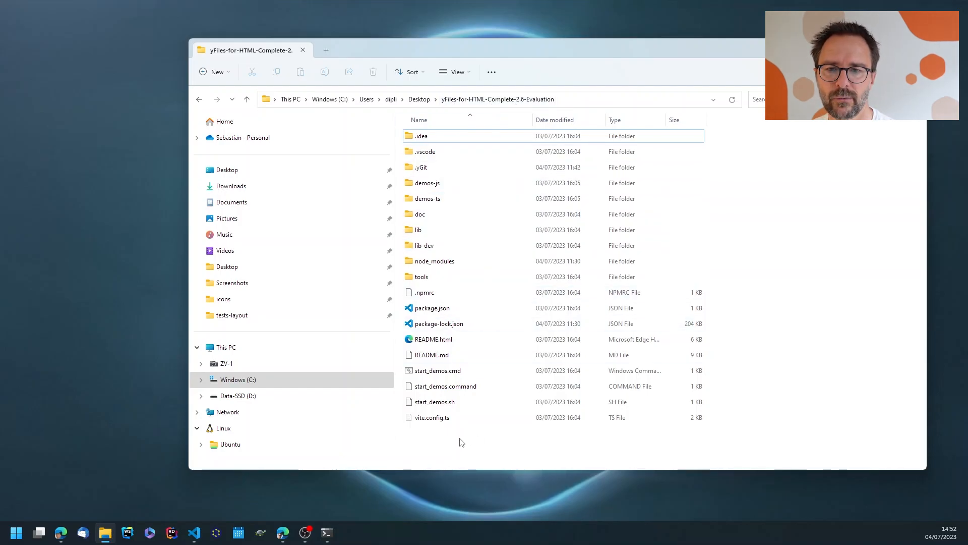
mouse_move(424, 259)
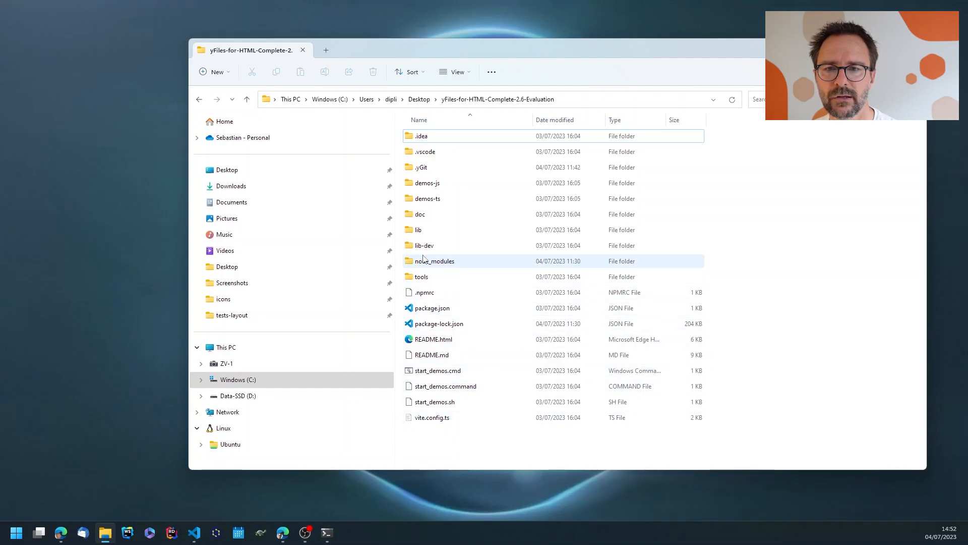
Step: Open the empty 'somewhere' folder as the VS Code workspace via File > Open Folder
double_click(422, 245)
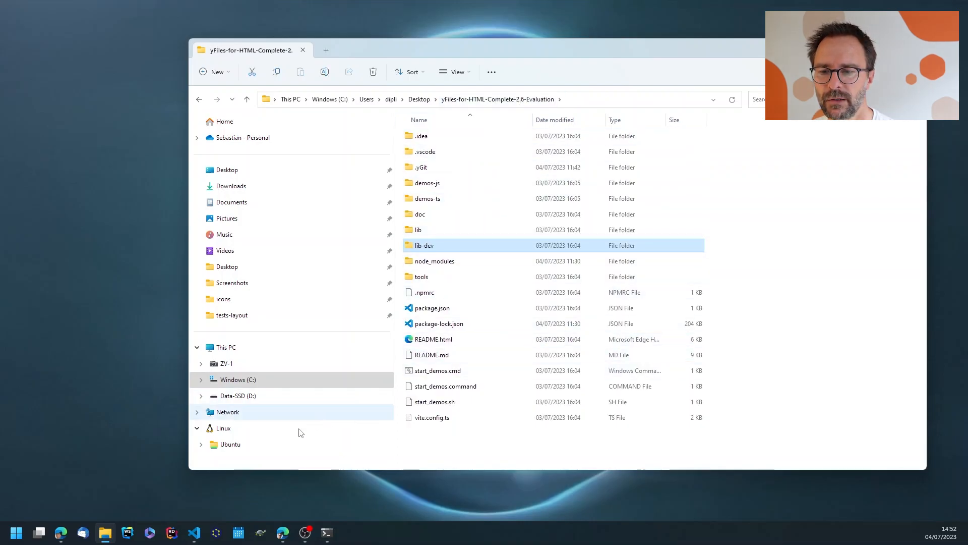
click(193, 532)
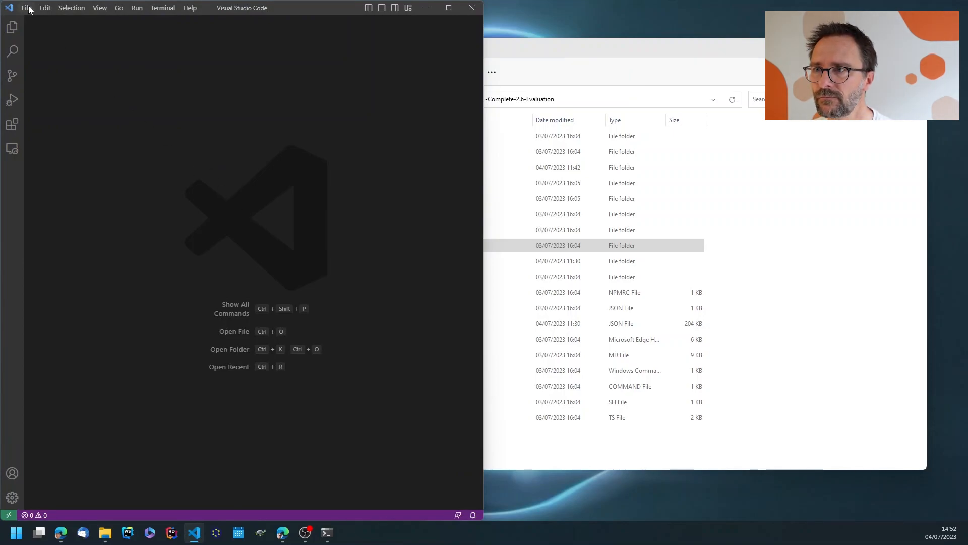
click(28, 8)
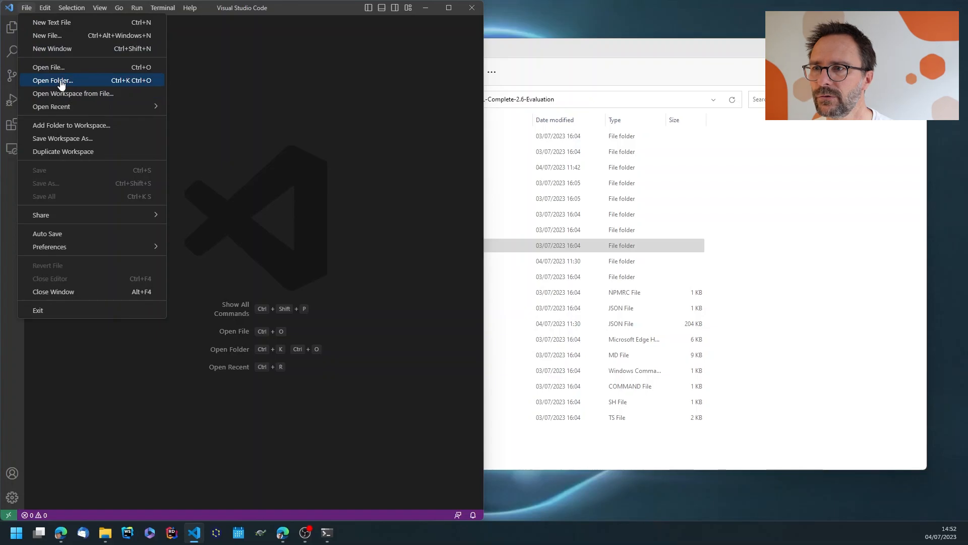
click(53, 81)
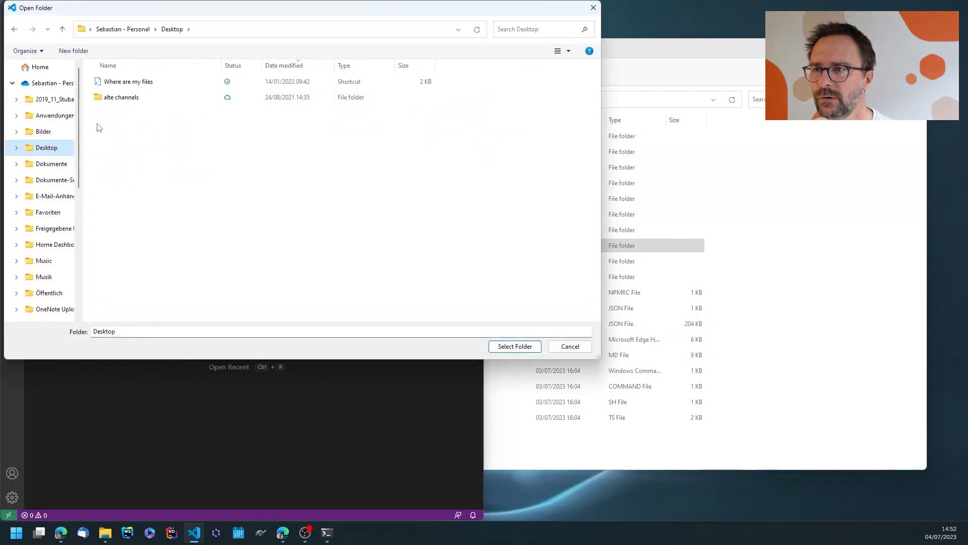
scroll(down, 3)
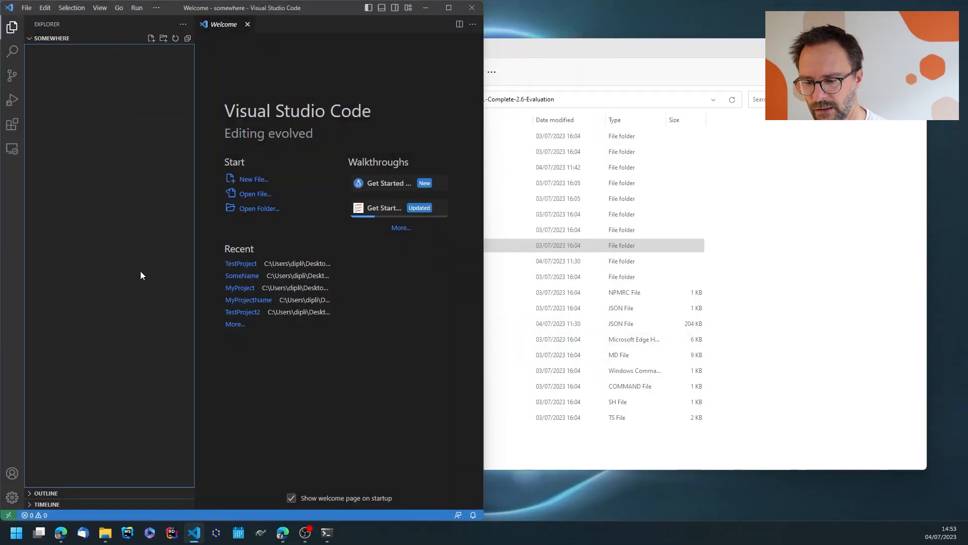
Step: Run 'npm init vite@latest MyFirstProject' in the integrated terminal
key(Ctrl+`)
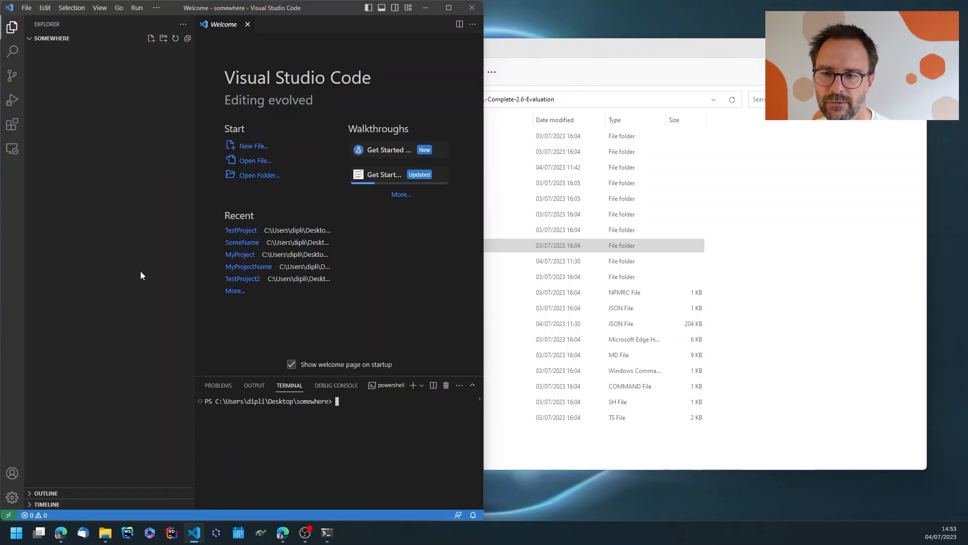
text(npm)
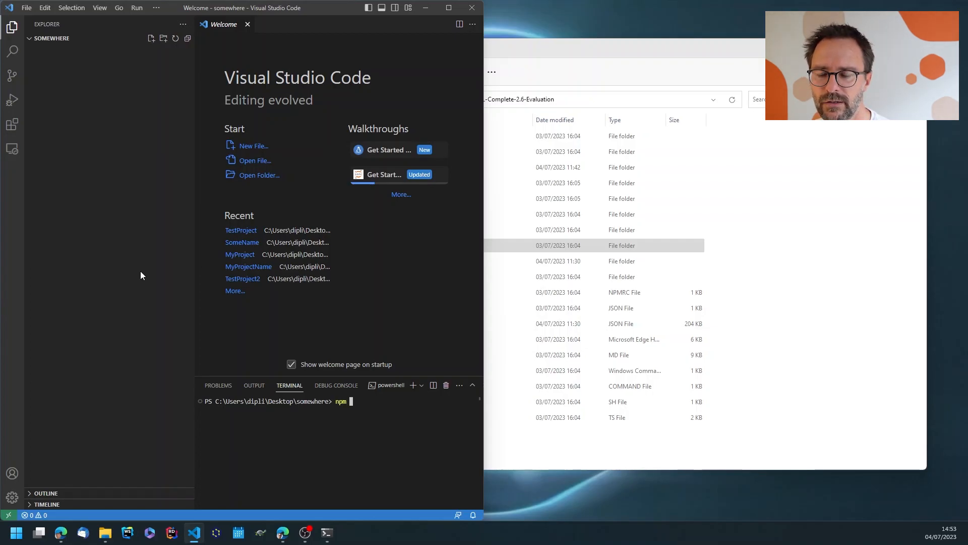
text(init)
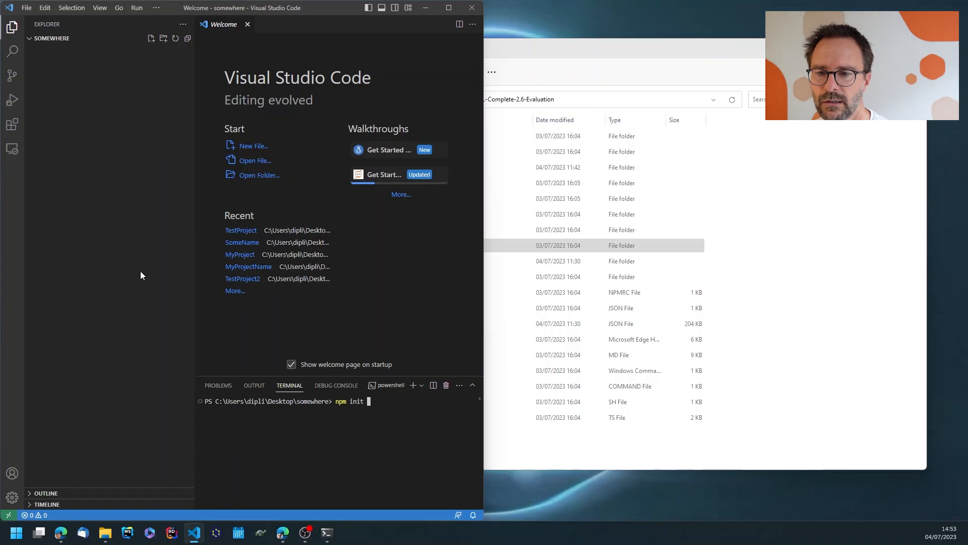
text(vite@latest)
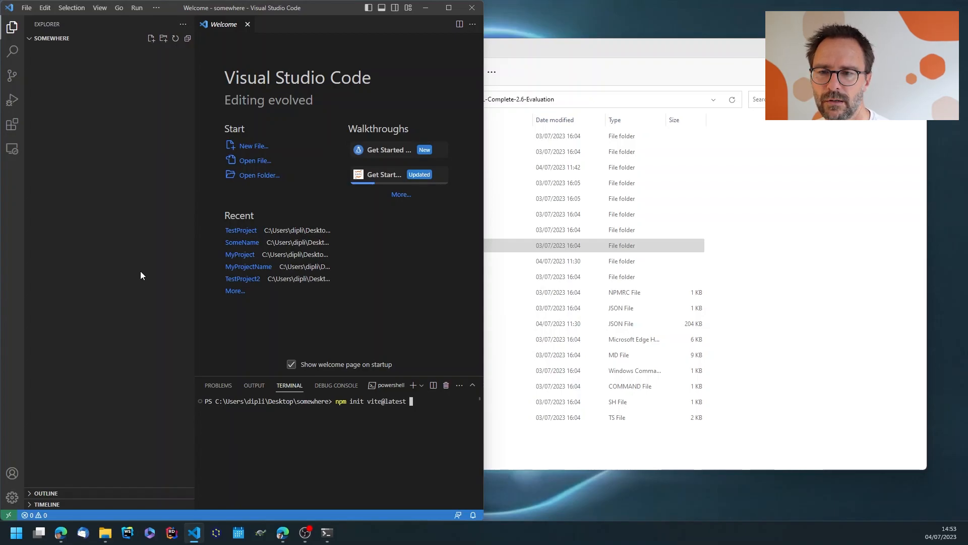
text(MyFirstProject)
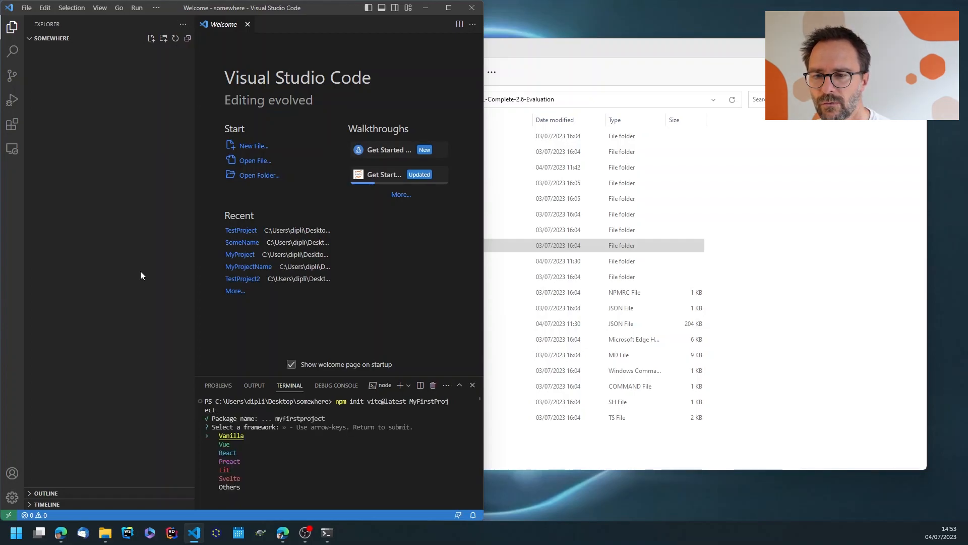
Step: Choose the Vanilla framework with the TypeScript variant for the scaffold
key(Down)
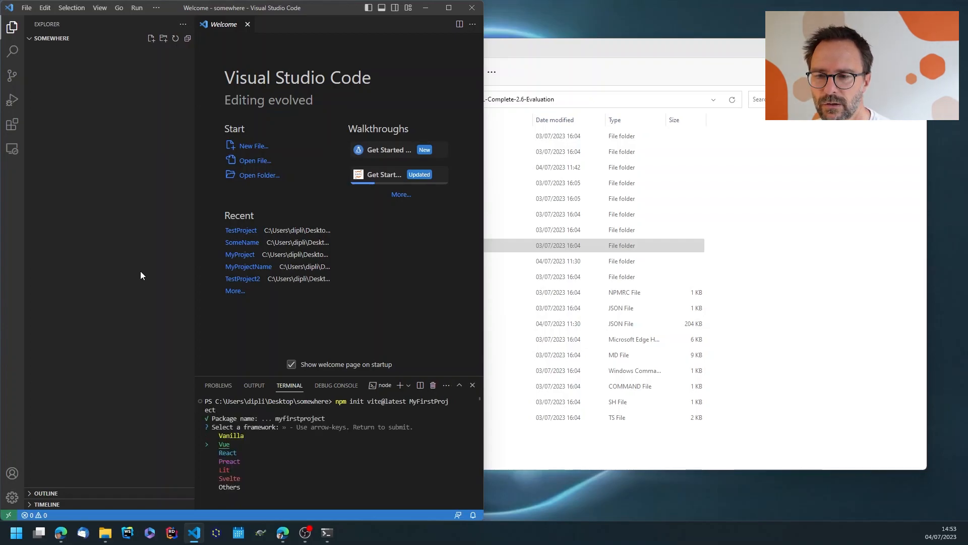
key(Up)
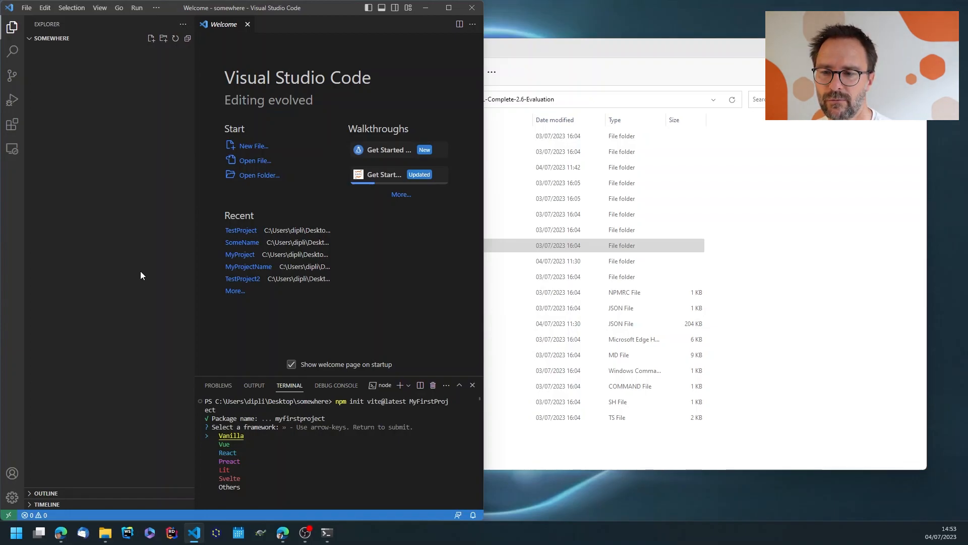
key(Enter)
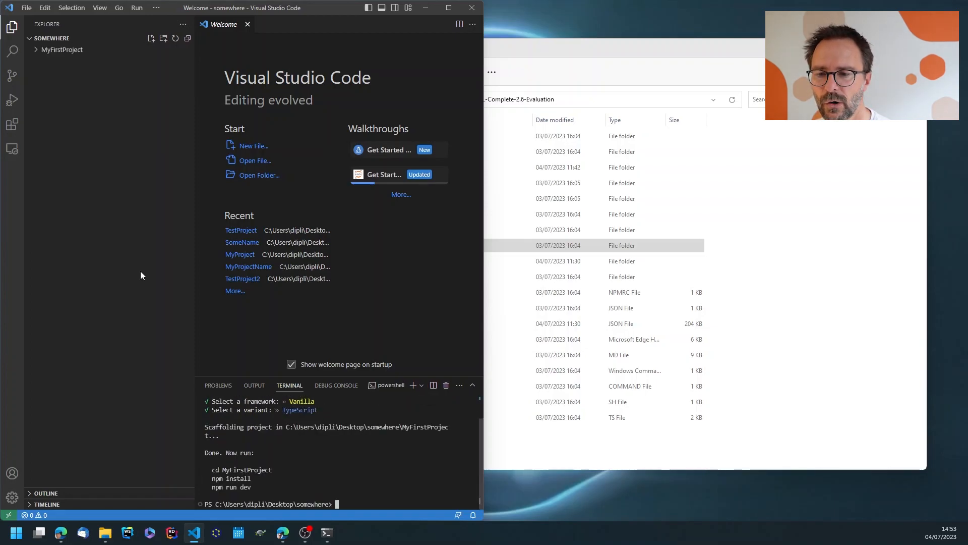
Step: Change into MyFirstProject and run npm install for its dependencies
click(61, 50)
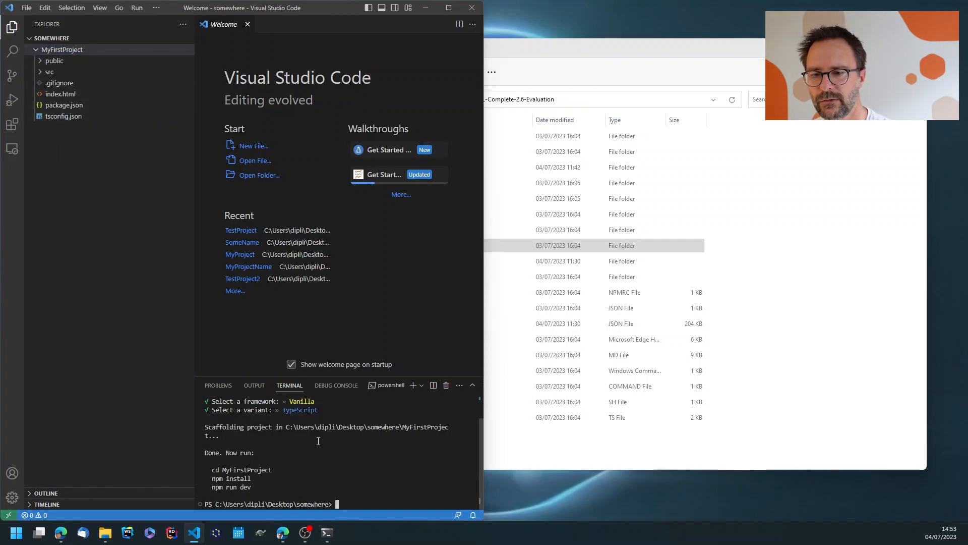
text(cd .\MyFirstProject\)
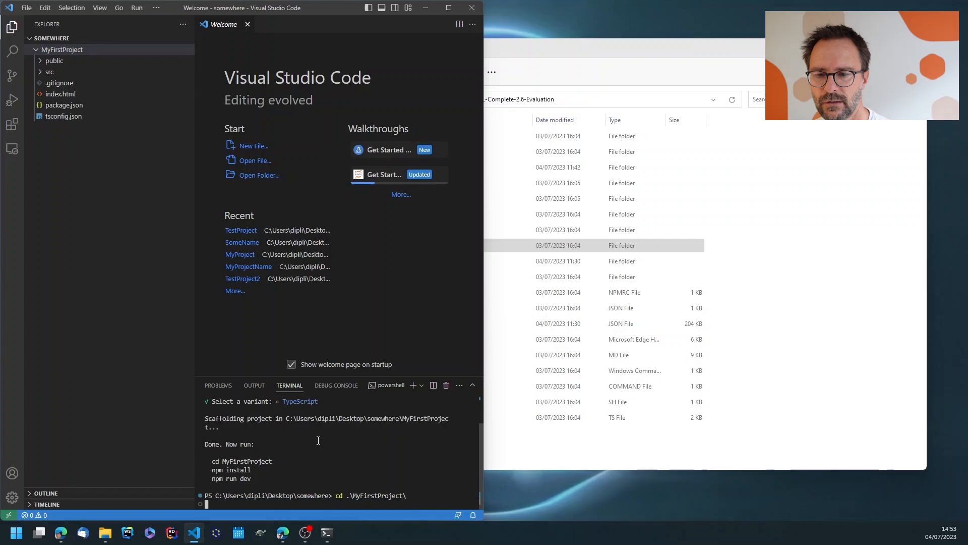
text(npm)
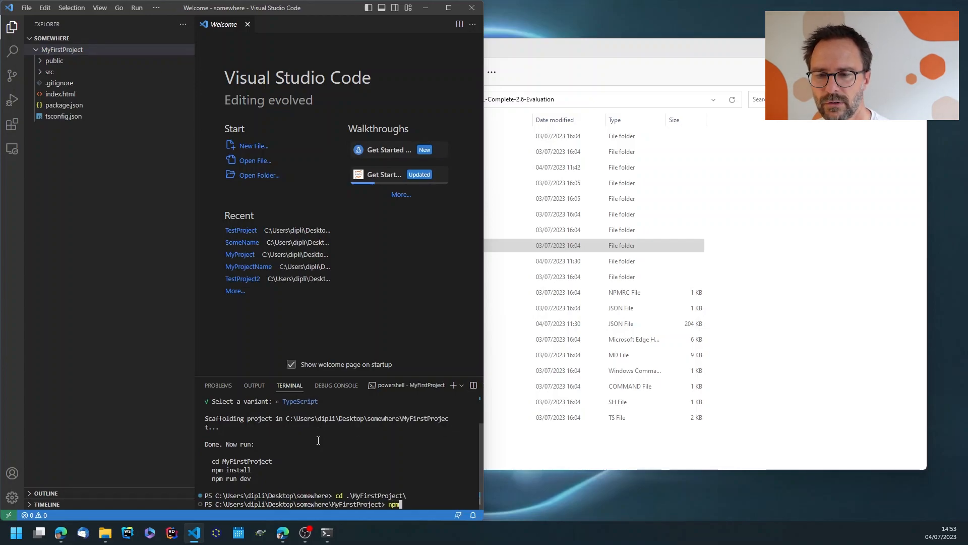
key(Enter)
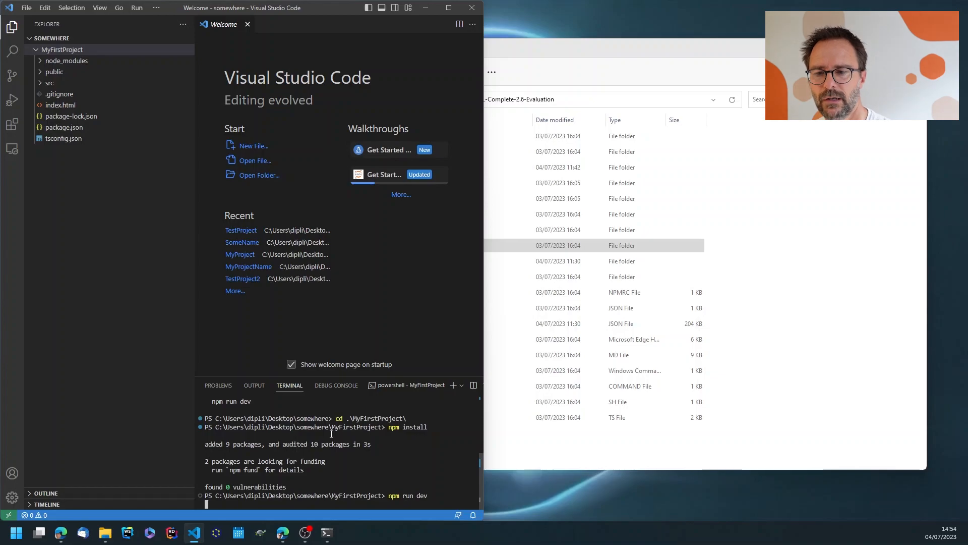
Step: Start the Vite dev server with npm run dev and open the Local URL in the browser
key(Enter)
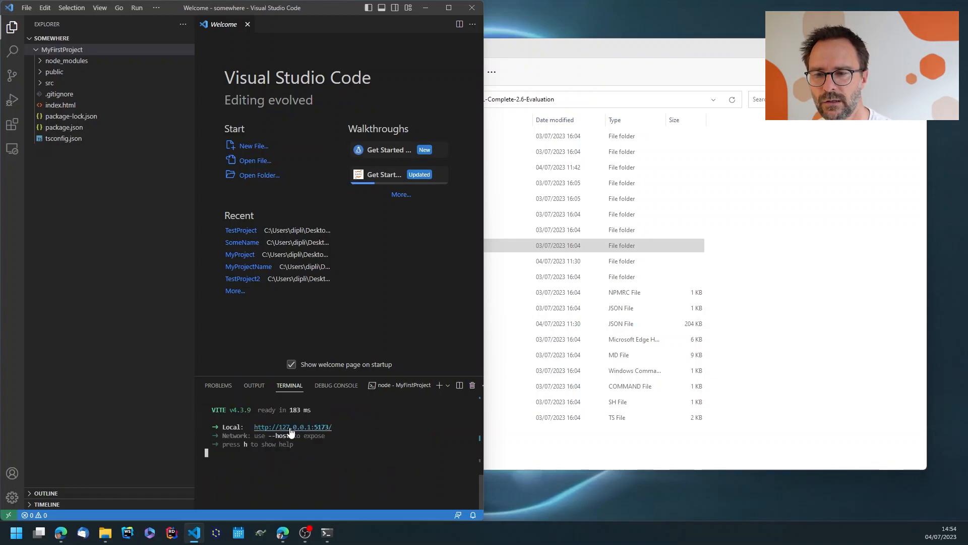
click(293, 427)
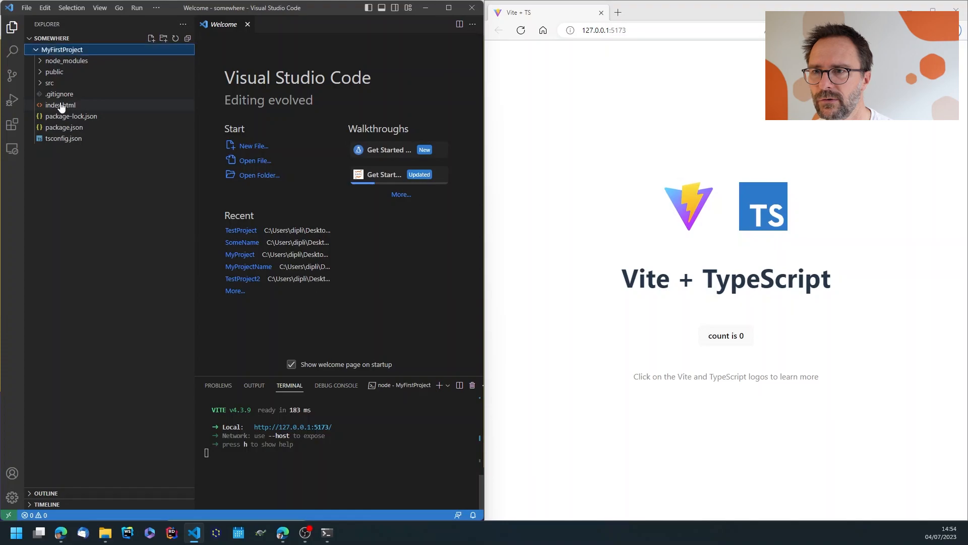
Step: Strip src/main.ts to the style import and #app lookup, deleting the template markup and counter code
double_click(61, 105)
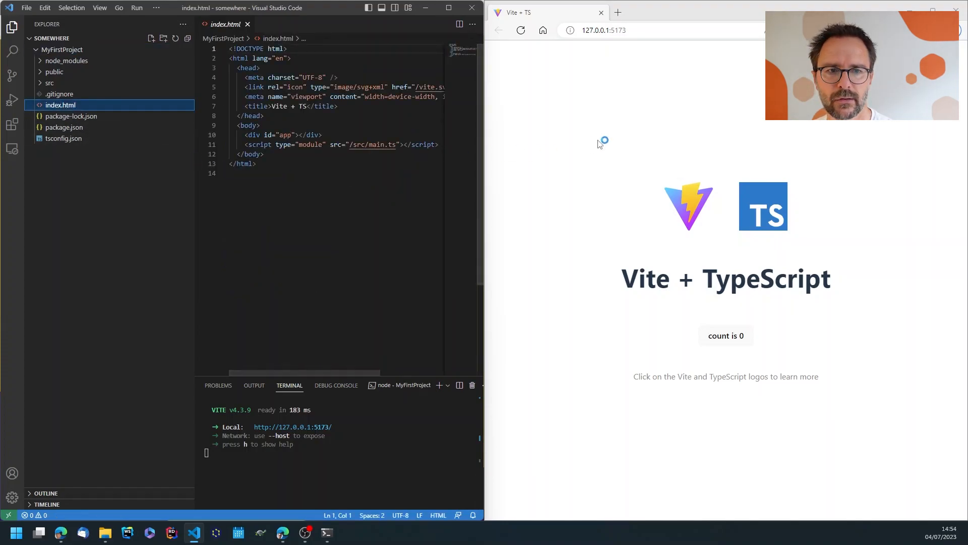
mouse_move(594, 151)
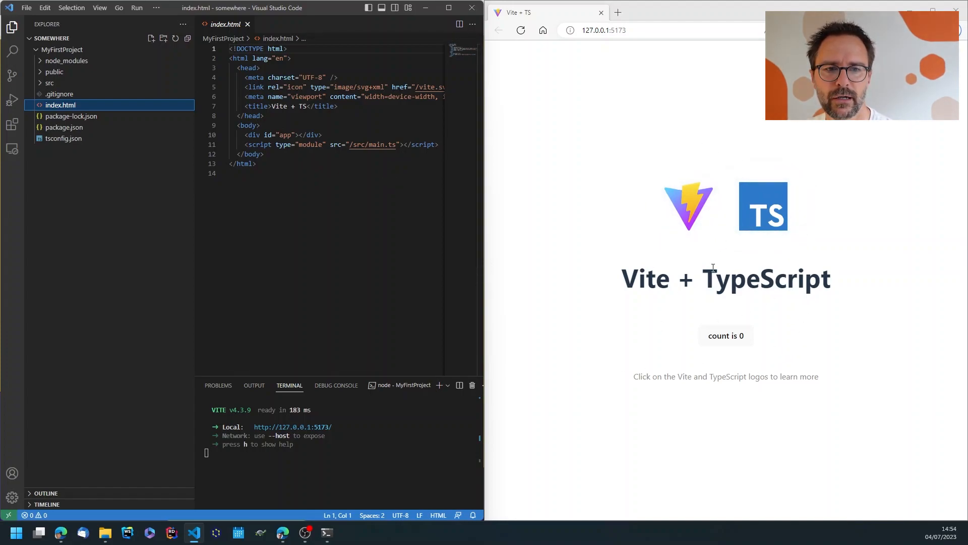
mouse_move(631, 302)
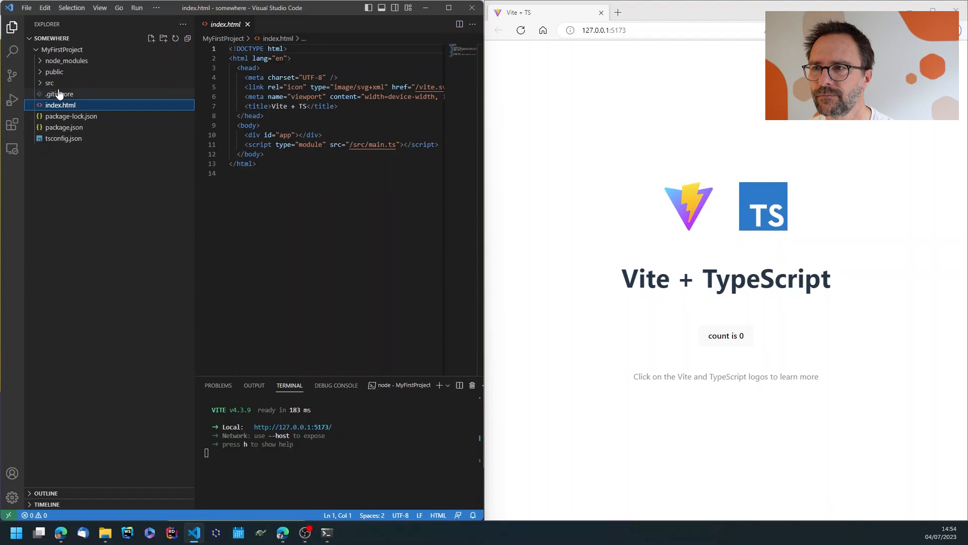
click(48, 83)
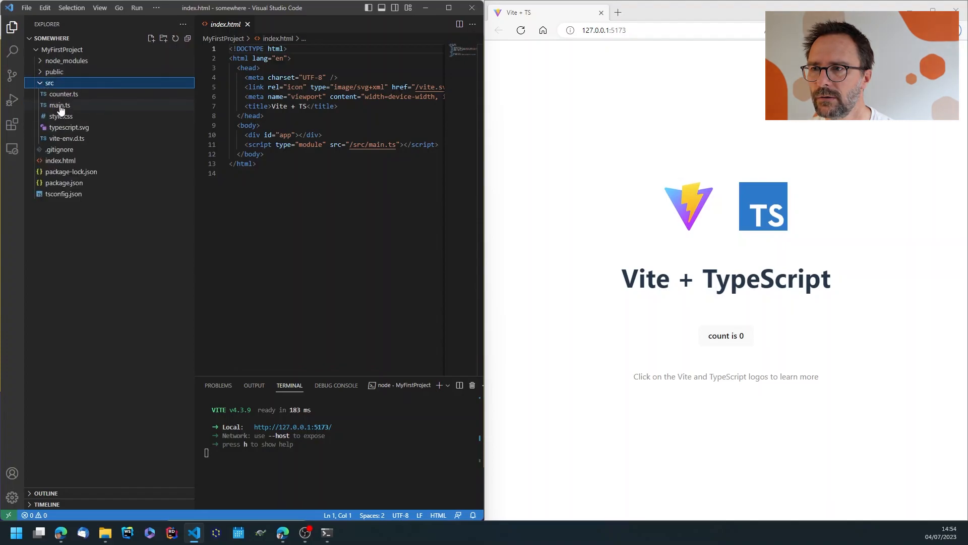
click(60, 105)
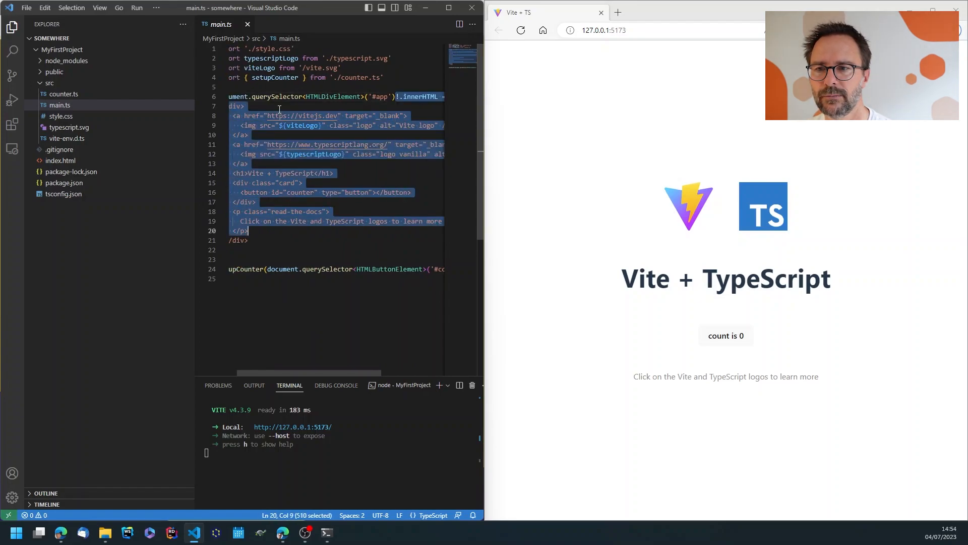
key(Delete)
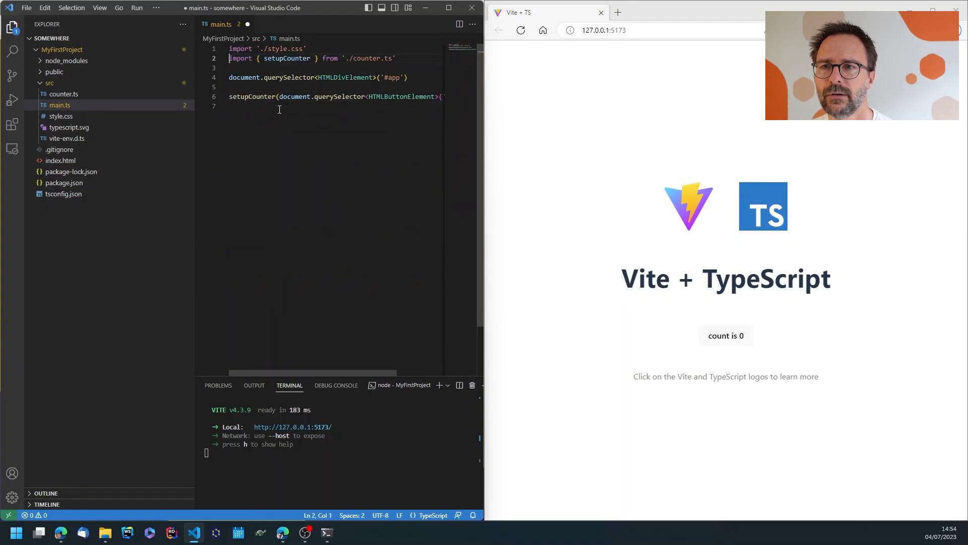
key(Ctrl+Shift+K)
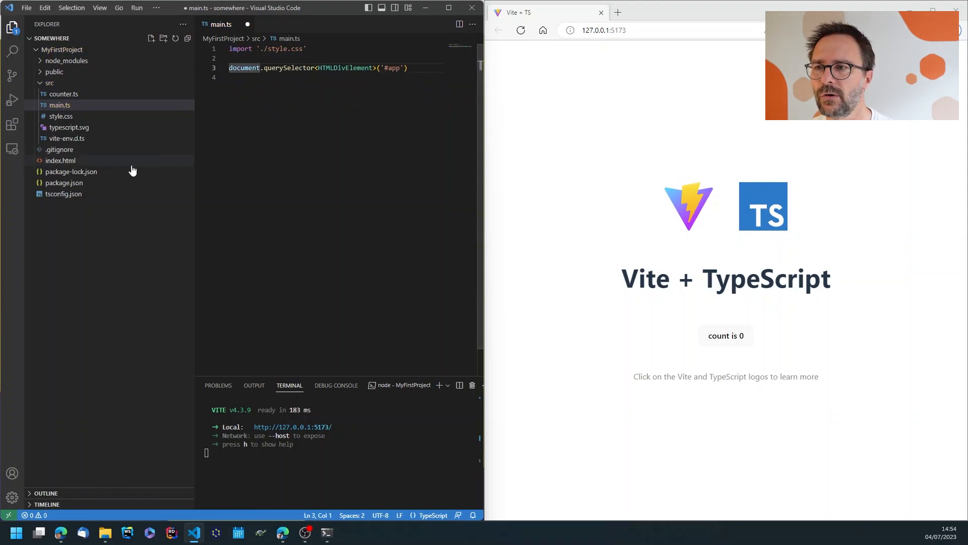
mouse_move(67, 165)
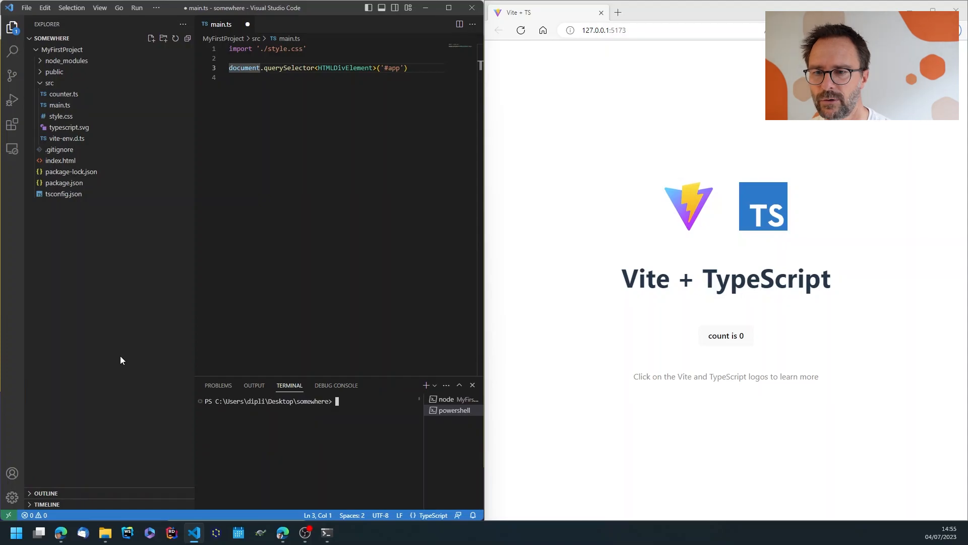
Step: Copy yfiles-26.0.0+eval-dev.tgz from lib-dev into the project workspace
click(103, 532)
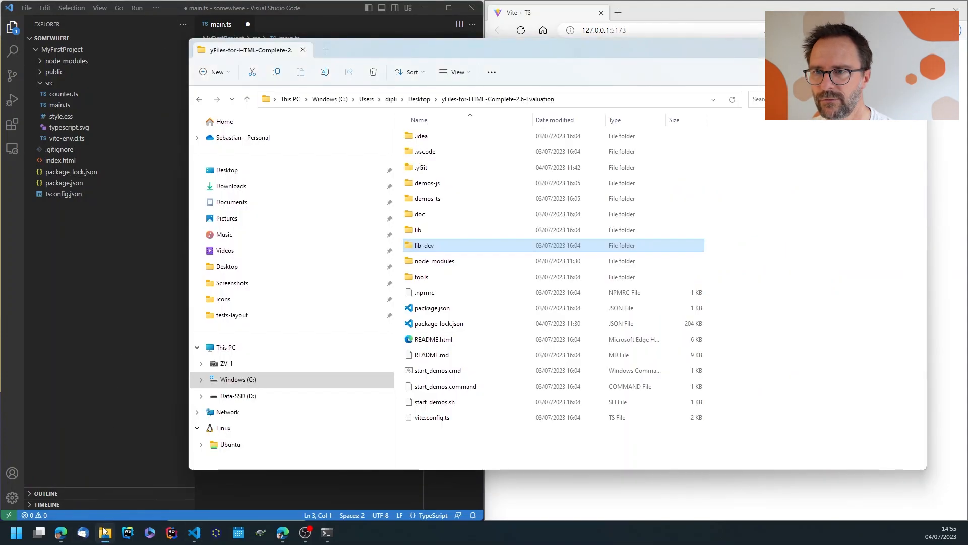
double_click(424, 245)
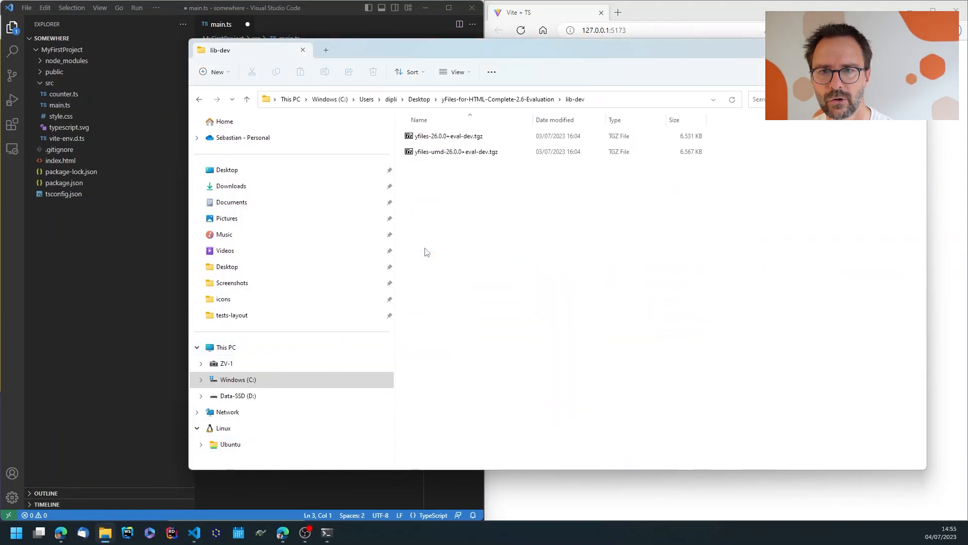
click(448, 137)
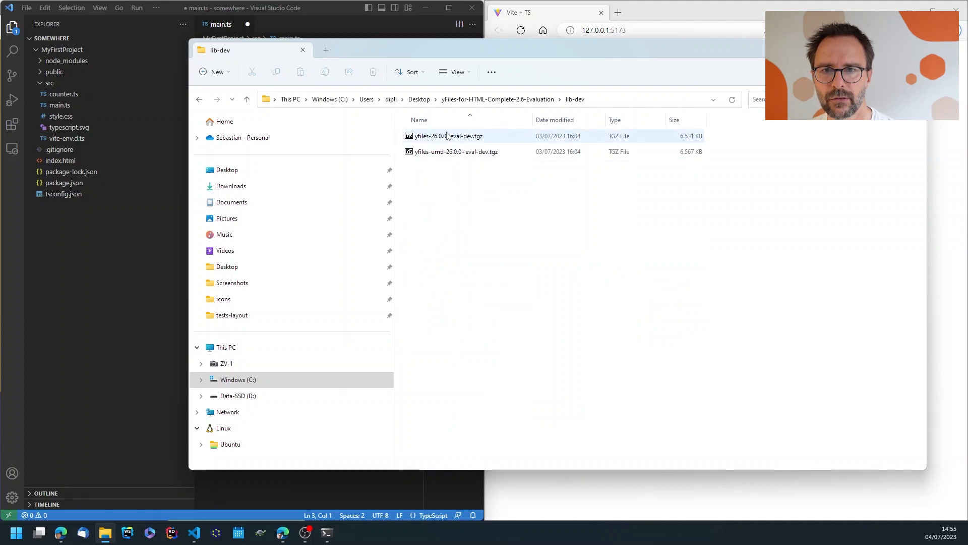
mouse_move(459, 139)
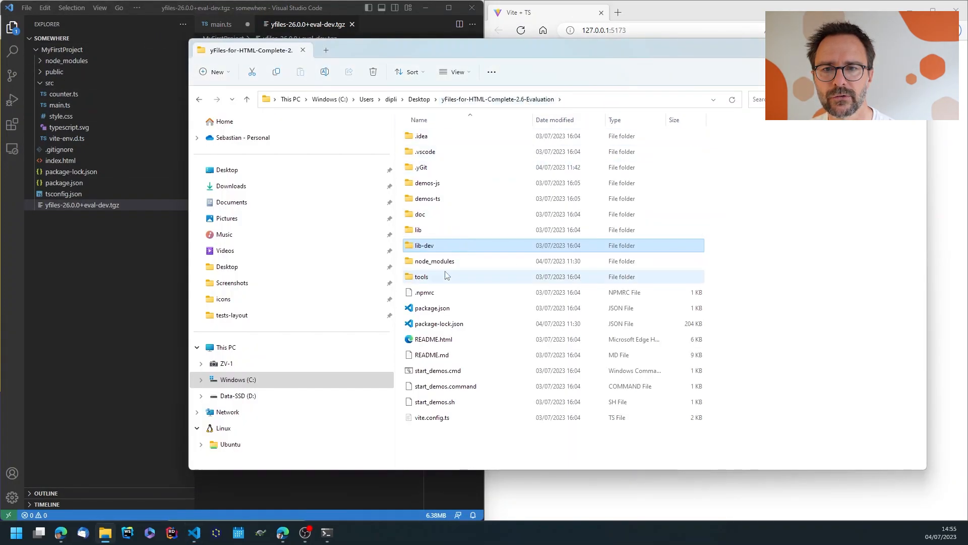
Step: Copy license.json from the lib folder into the project's src folder
double_click(417, 230)
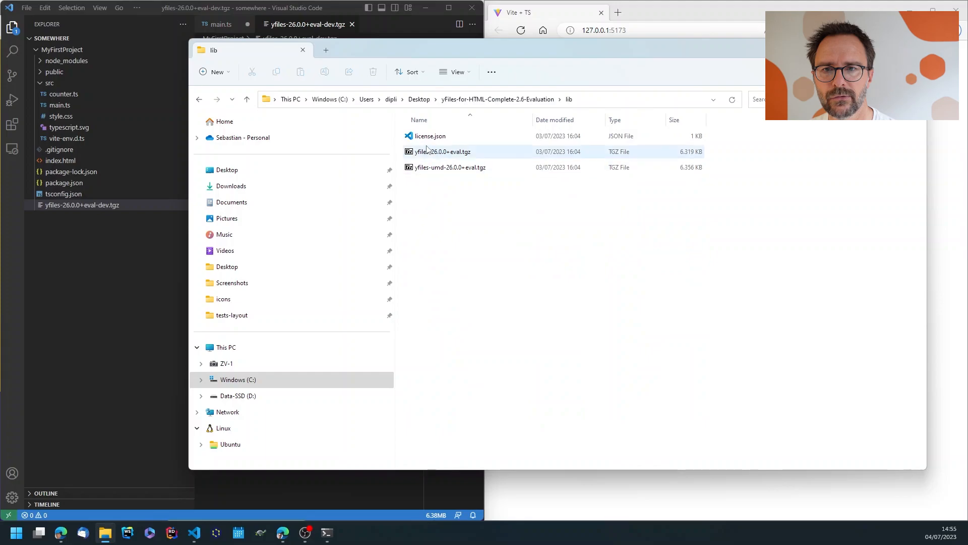
click(430, 136)
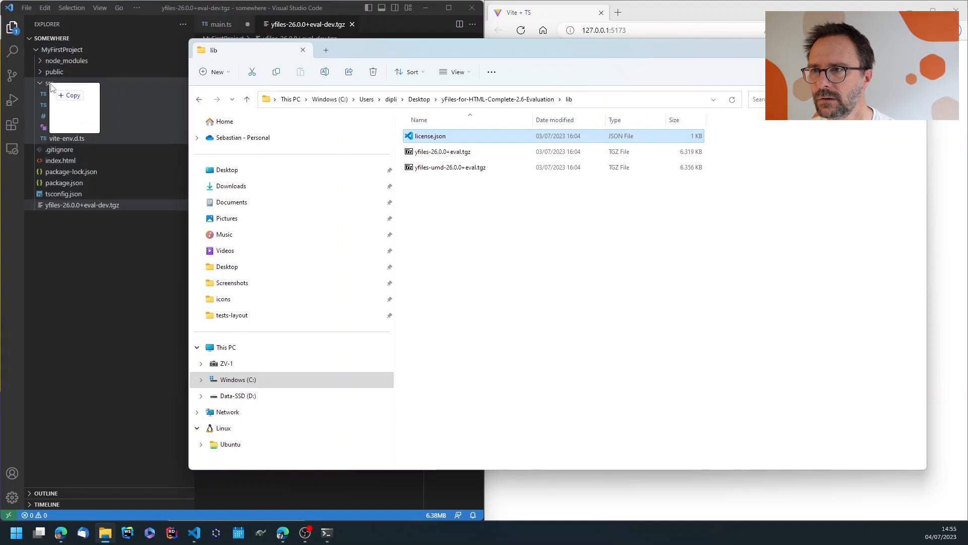
click(64, 105)
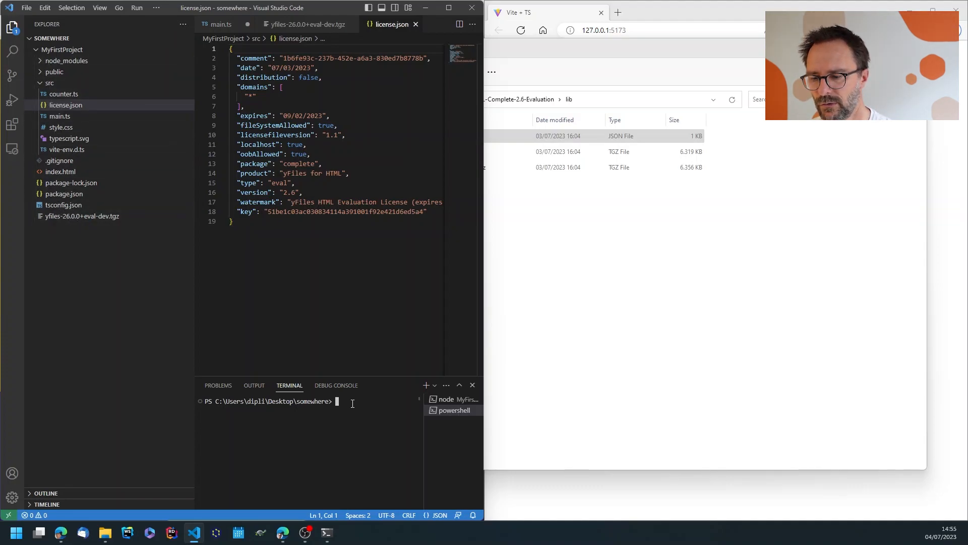
Step: Install the local package with 'npm i --save .\yfiles-26.0.0+eval-dev.tgz'
text(npm i --save)
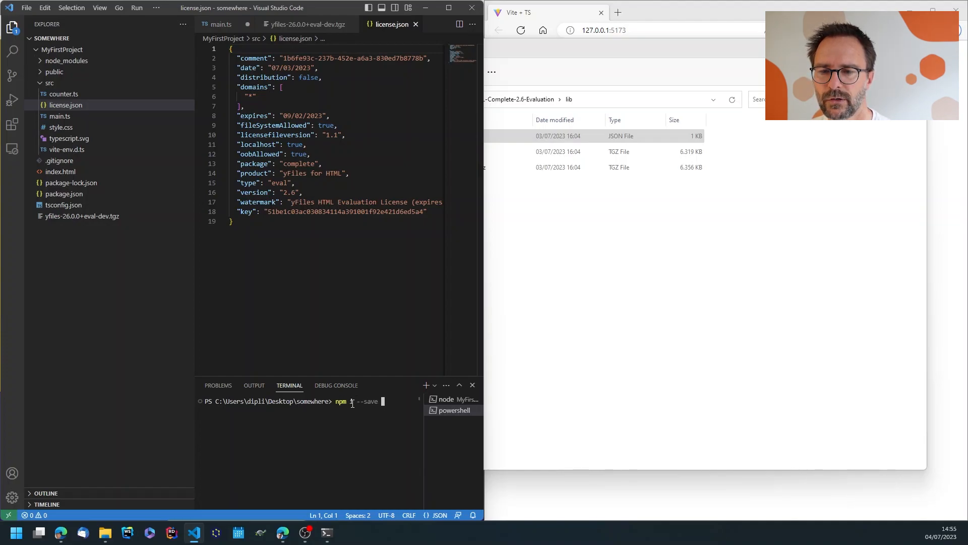
text(y)
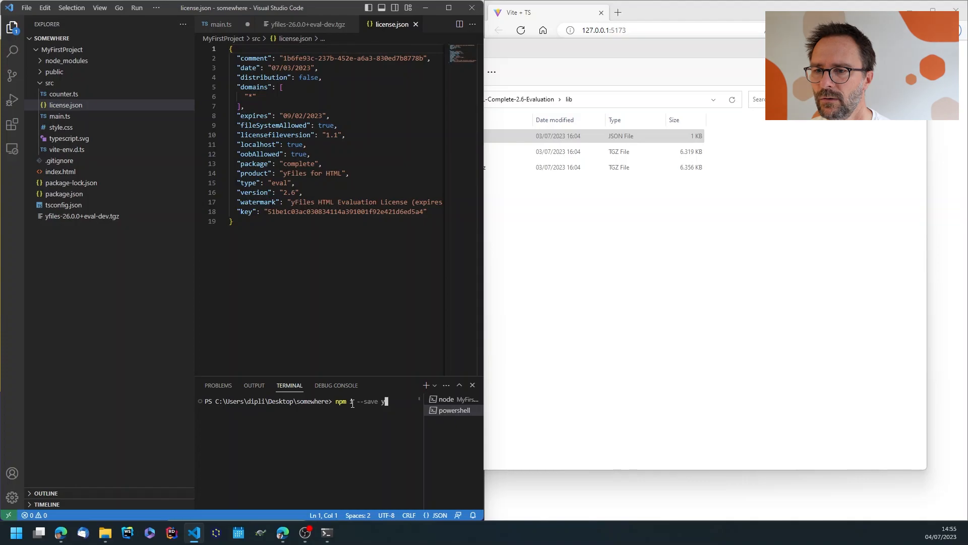
text(f)
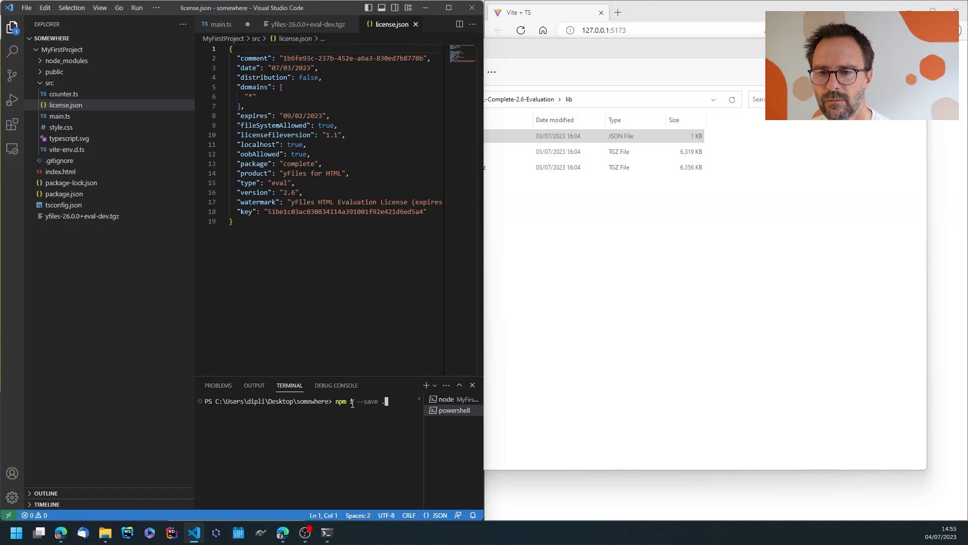
text(./yf)
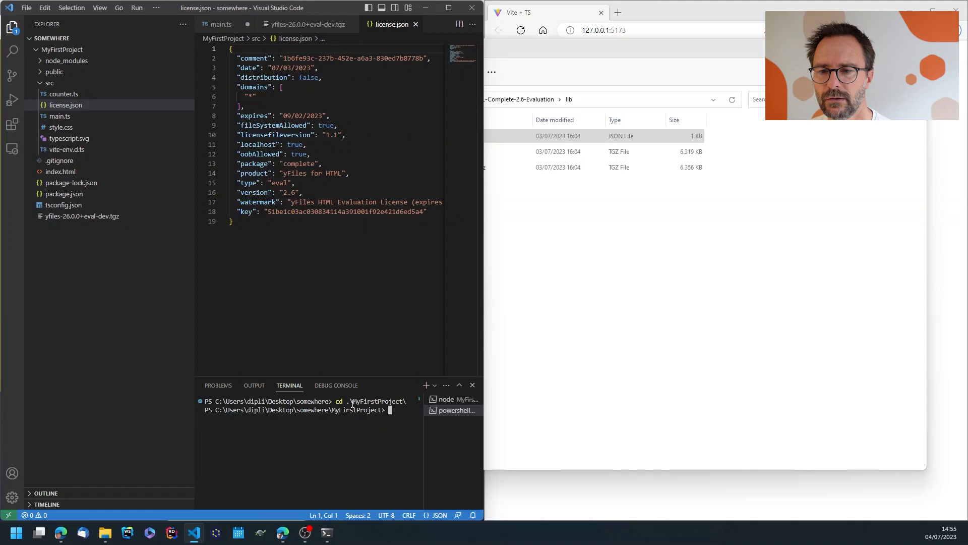
text(npm i)
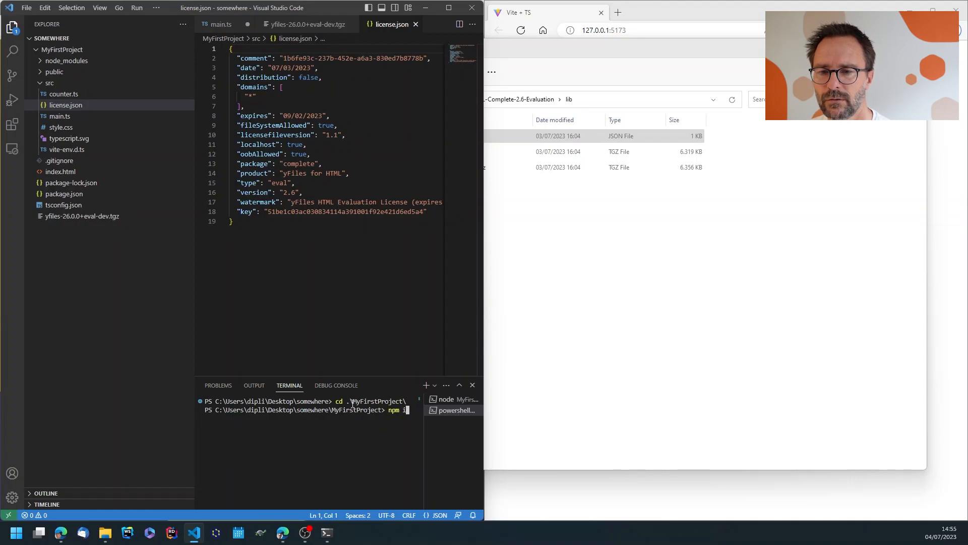
text(--save y)
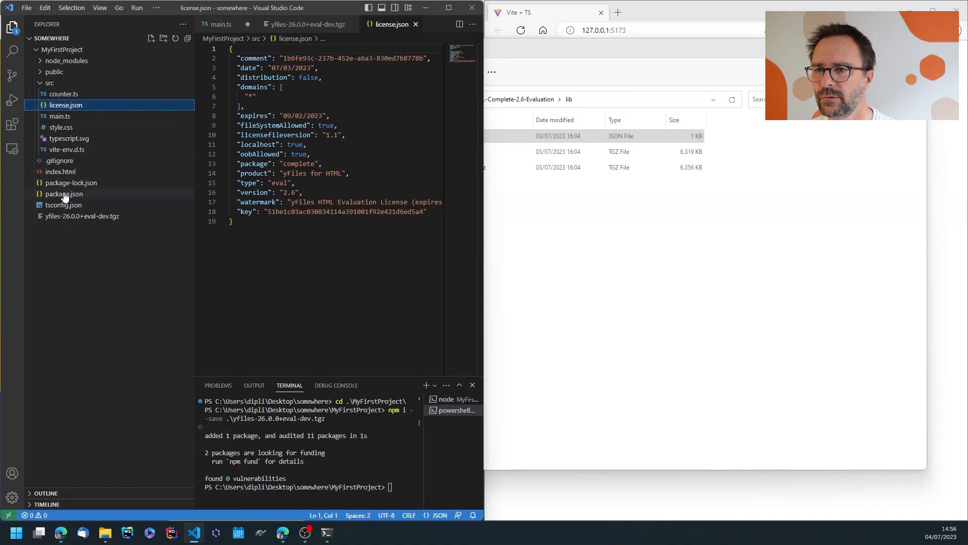
Step: Check the new yfiles dependency in package.json and return to main.ts
click(63, 194)
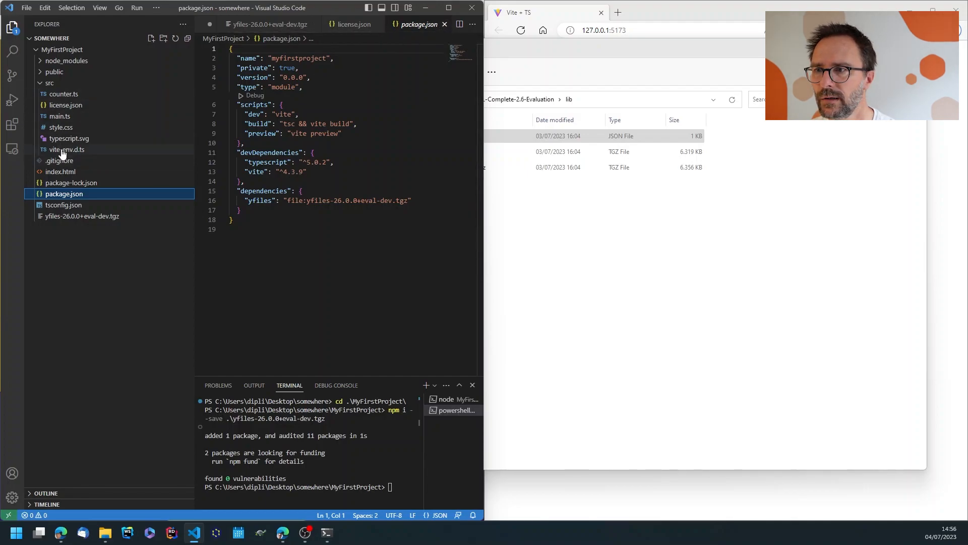
click(60, 116)
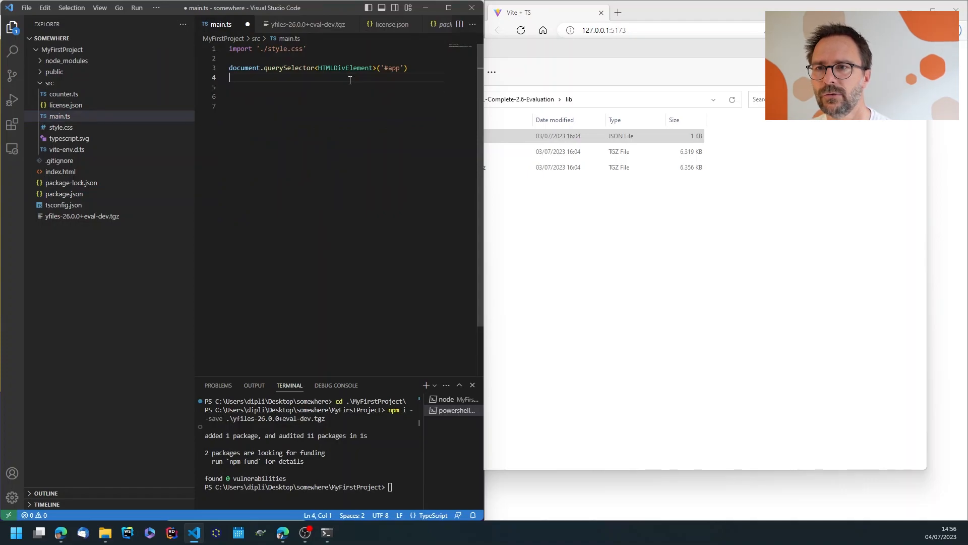
Step: Start a 'new GraphComponent()' in main.ts and review its constructor overloads
text(const div =)
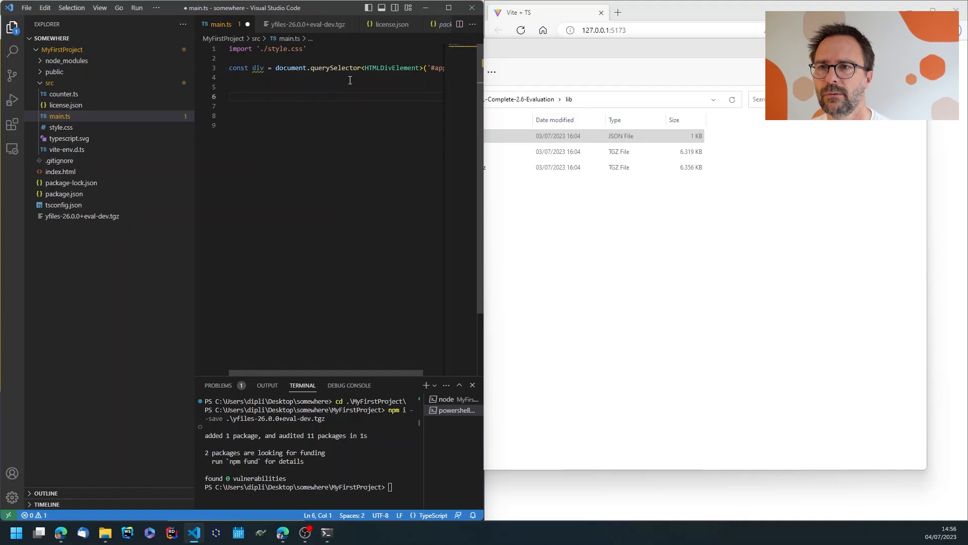
text(new GraphComponent)
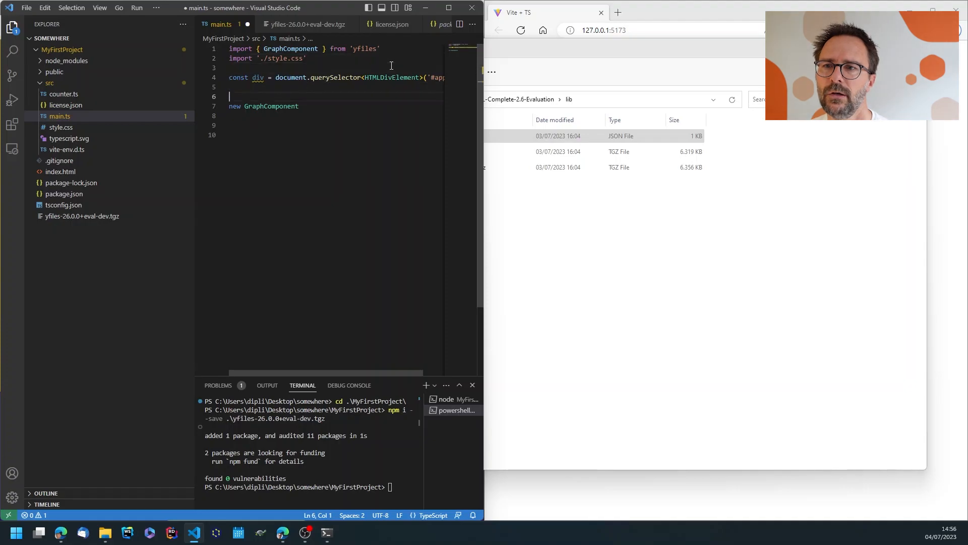
text(())
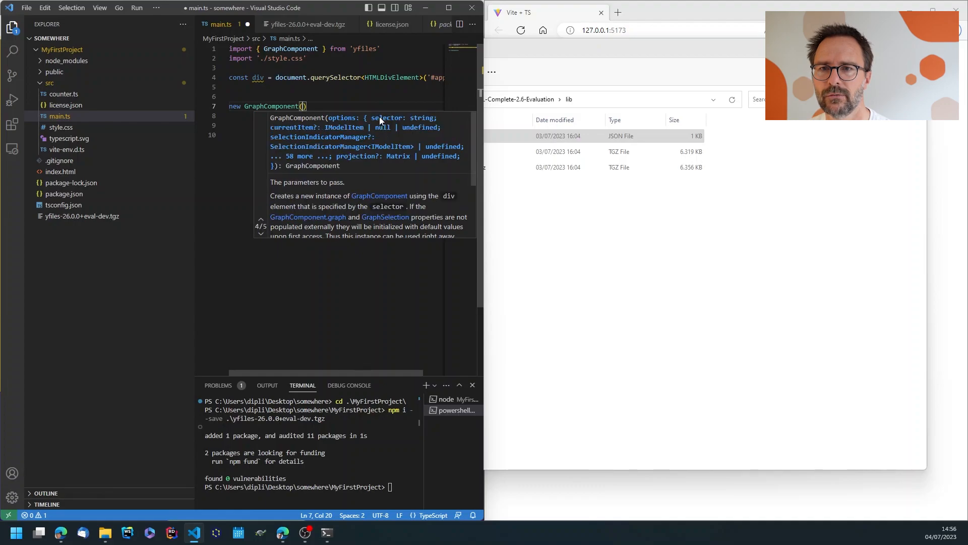
click(260, 222)
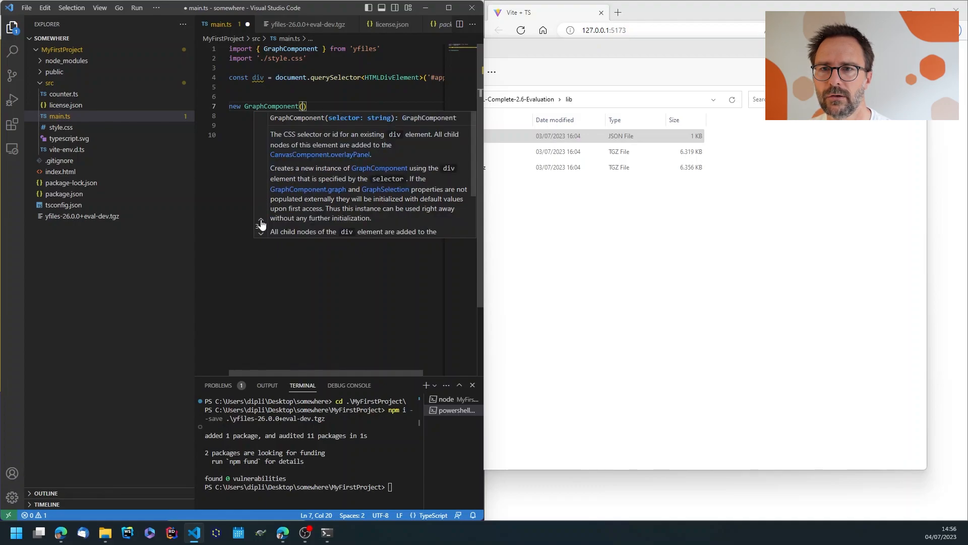
click(261, 222)
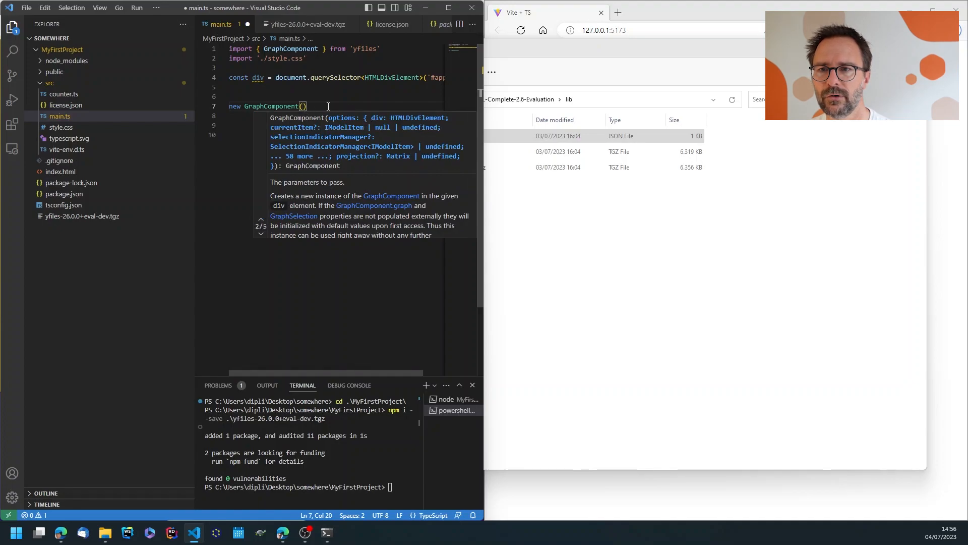
click(260, 234)
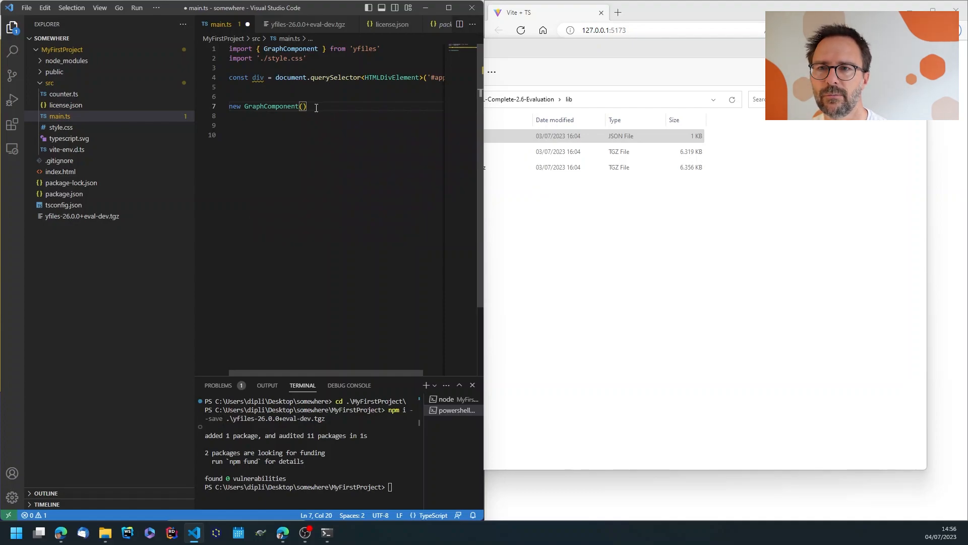
Step: Complete 'const gc = new GraphComponent(div!);' on the #app div
text(const gc =)
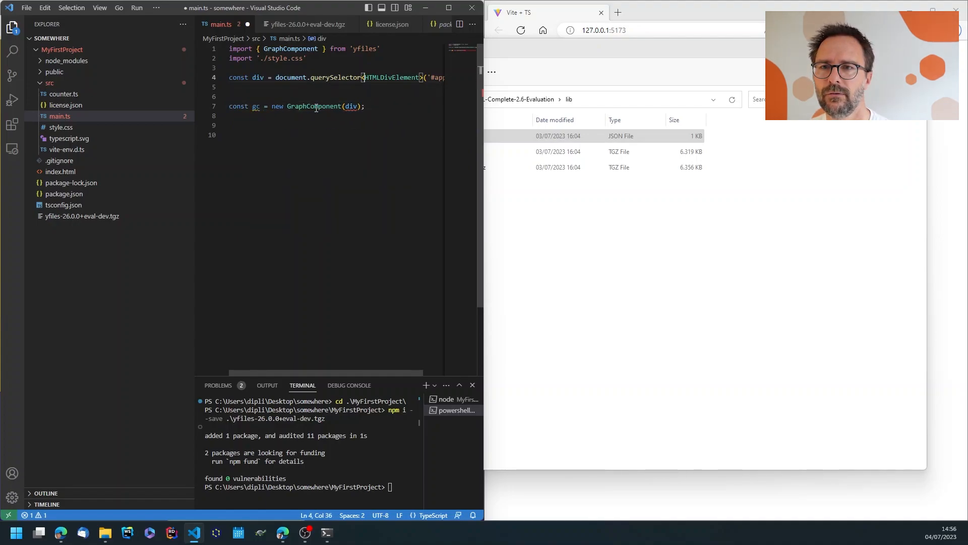
text(!)
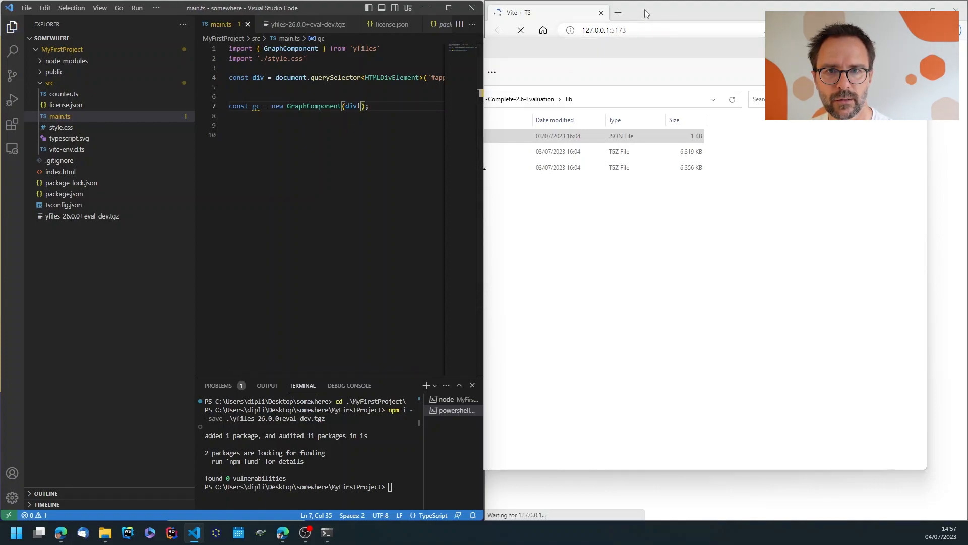
Step: Focus the reloaded app page showing a tiny GraphComponent with 'no license data found'
click(520, 29)
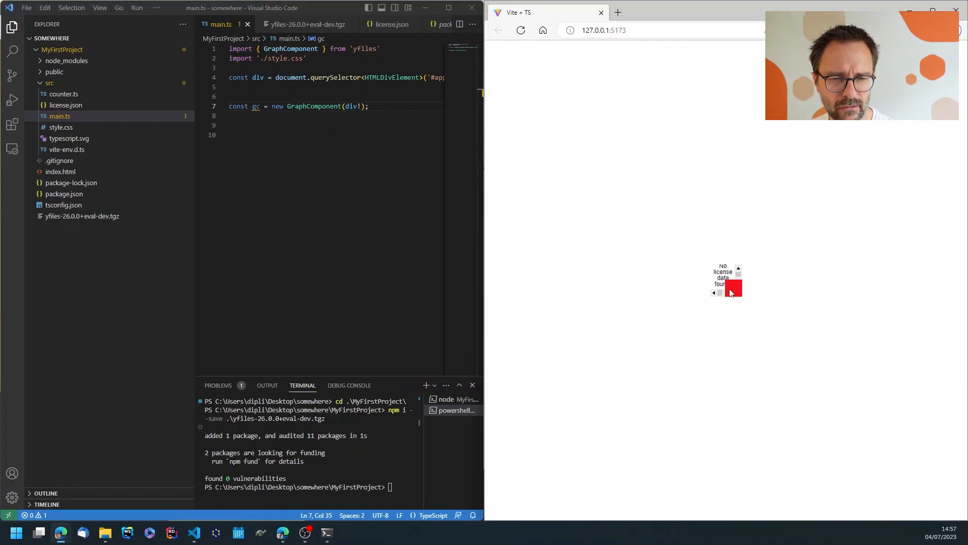
mouse_move(464, 235)
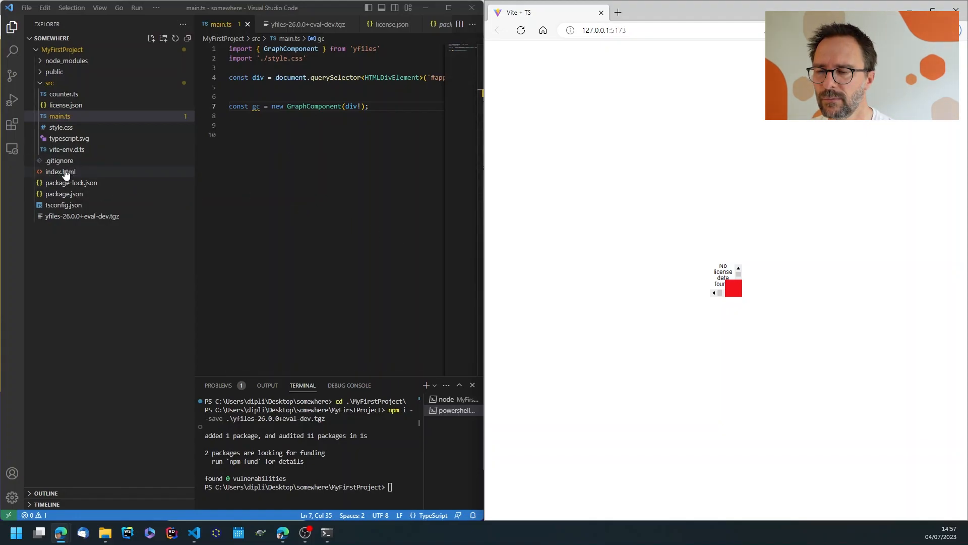
mouse_move(64, 173)
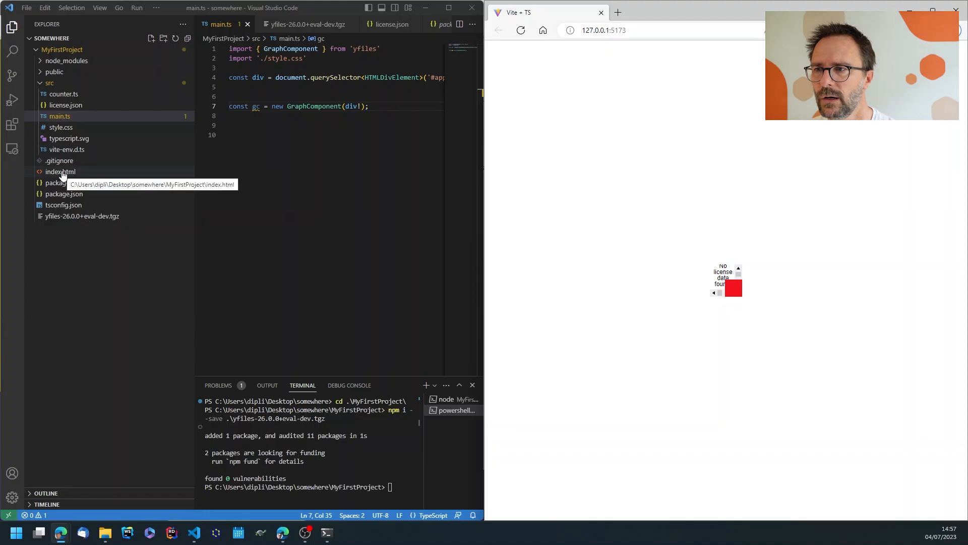
Step: Select the <div id="app"></div> line in index.html that hosts the graph
double_click(61, 172)
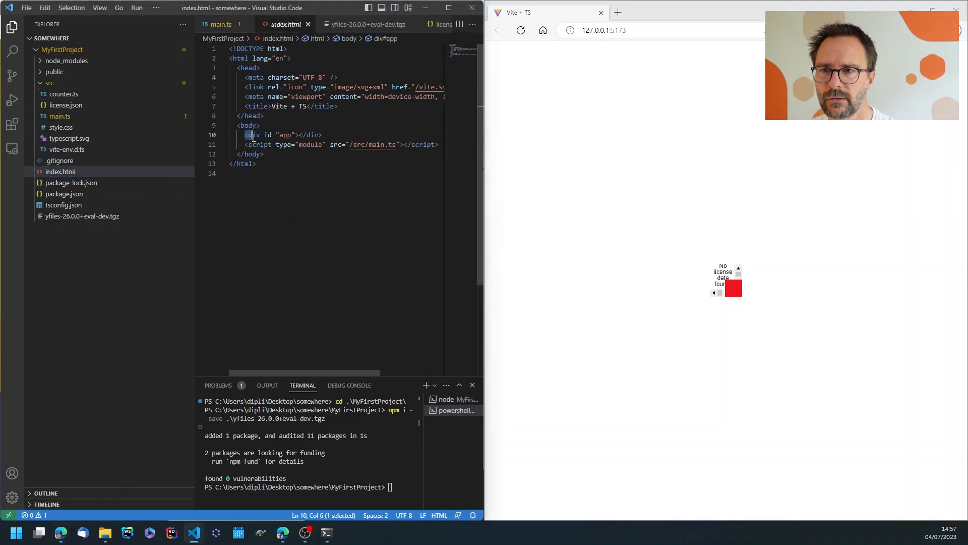
drag(245, 134, 322, 134)
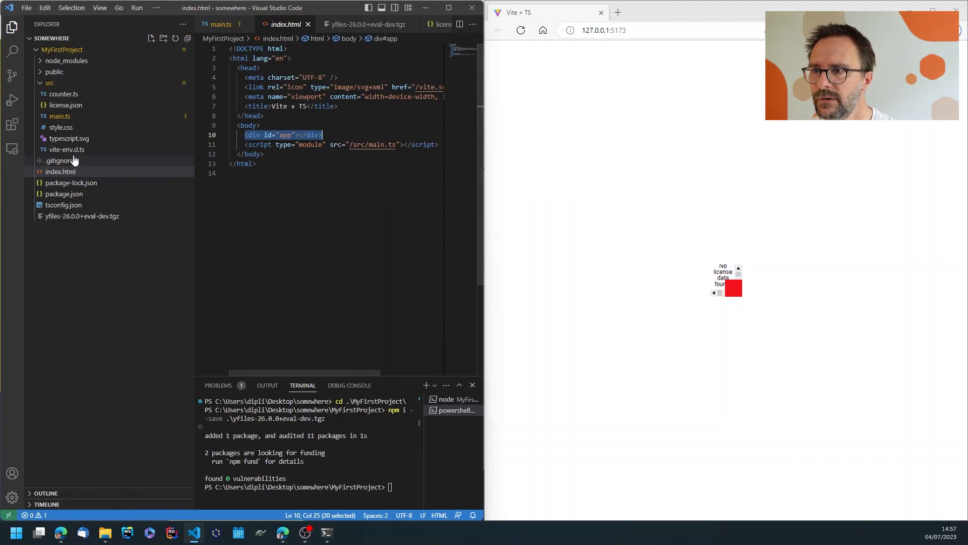
Step: Replace the #app rule in style.css with min-width: 500px and begin min-height
click(61, 127)
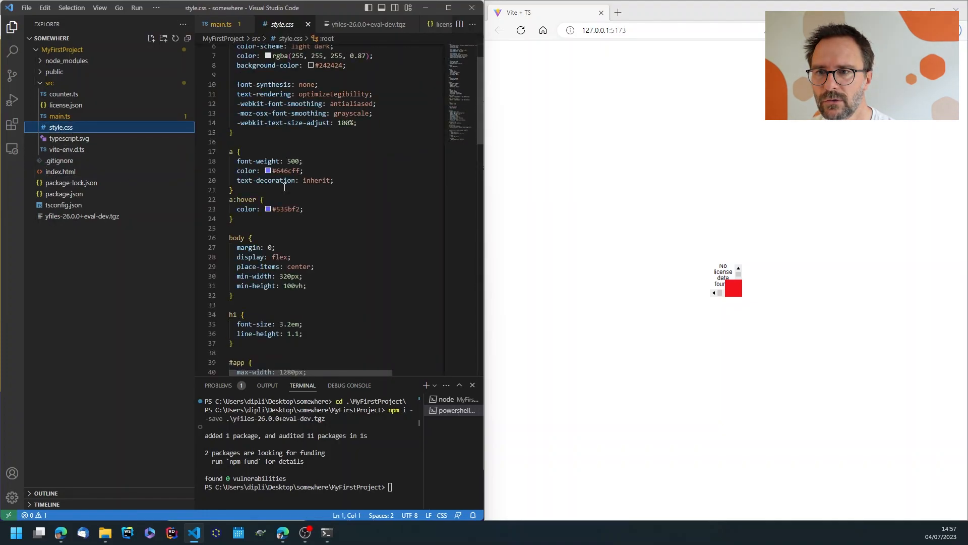
scroll(down, 3)
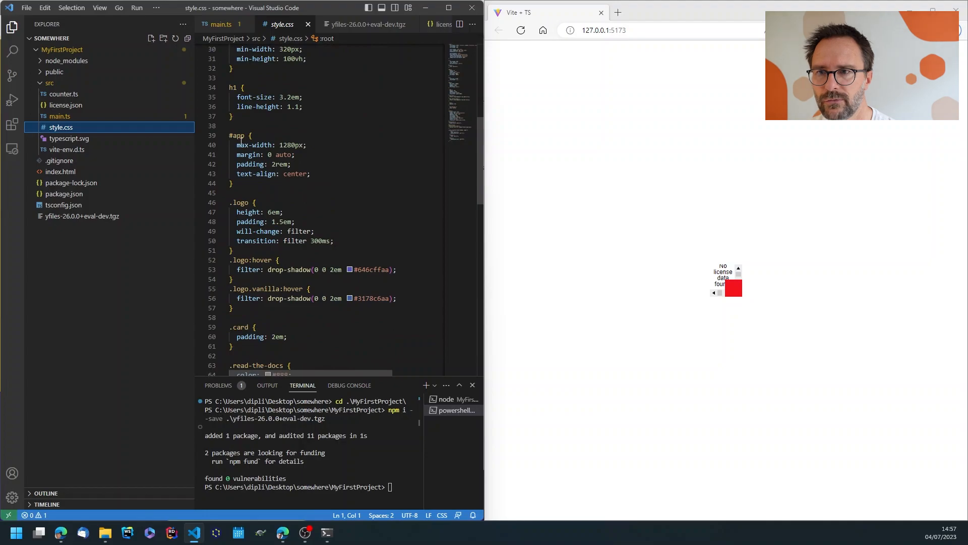
drag(236, 144, 310, 173)
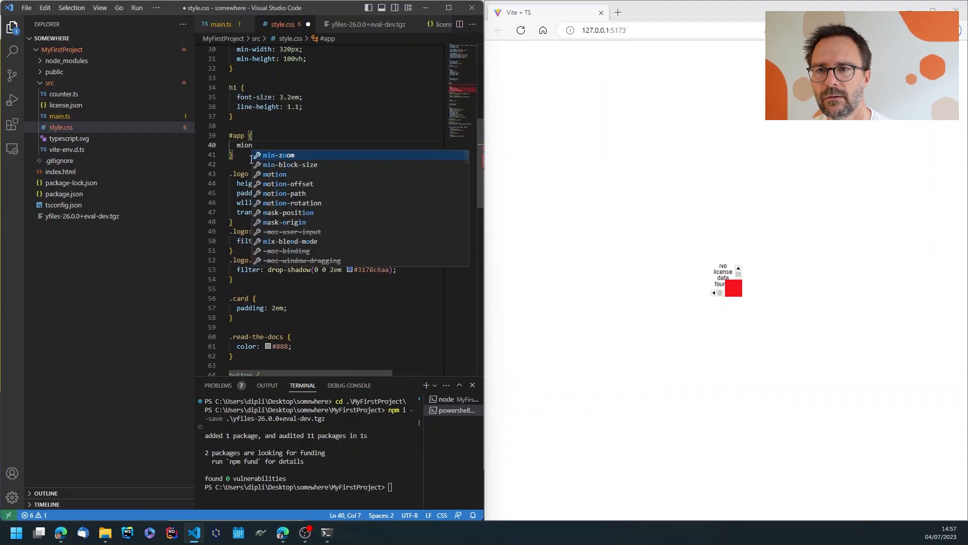
key(Backspace)
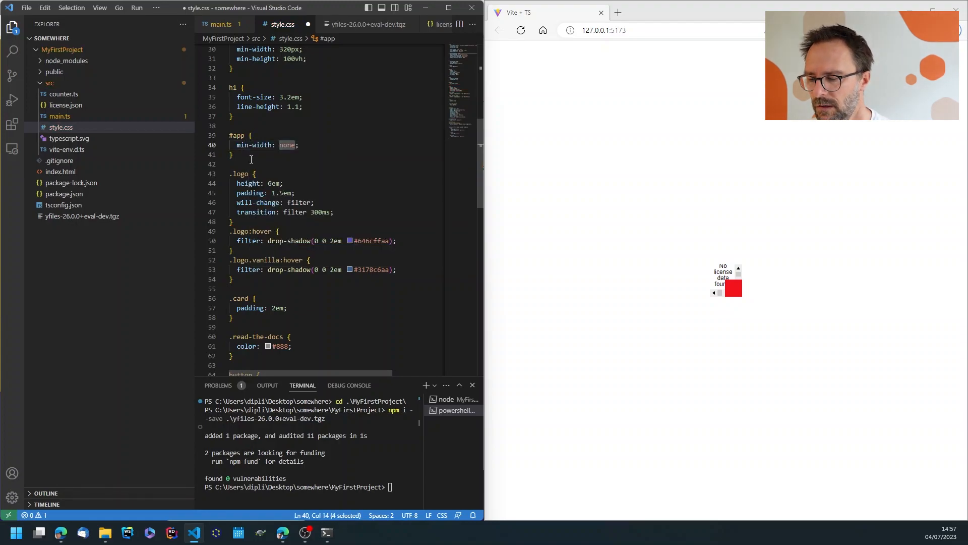
text(500px)
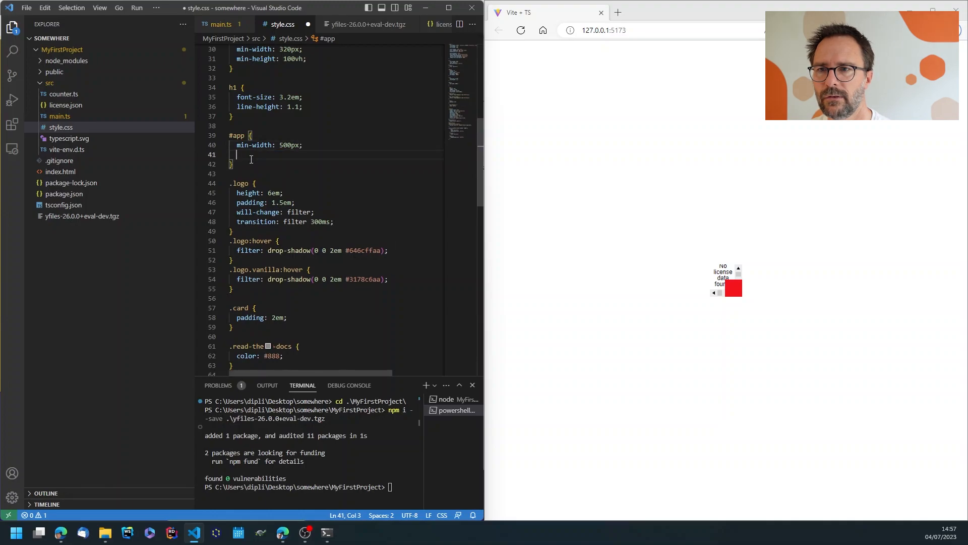
text(min-height: 500px;)
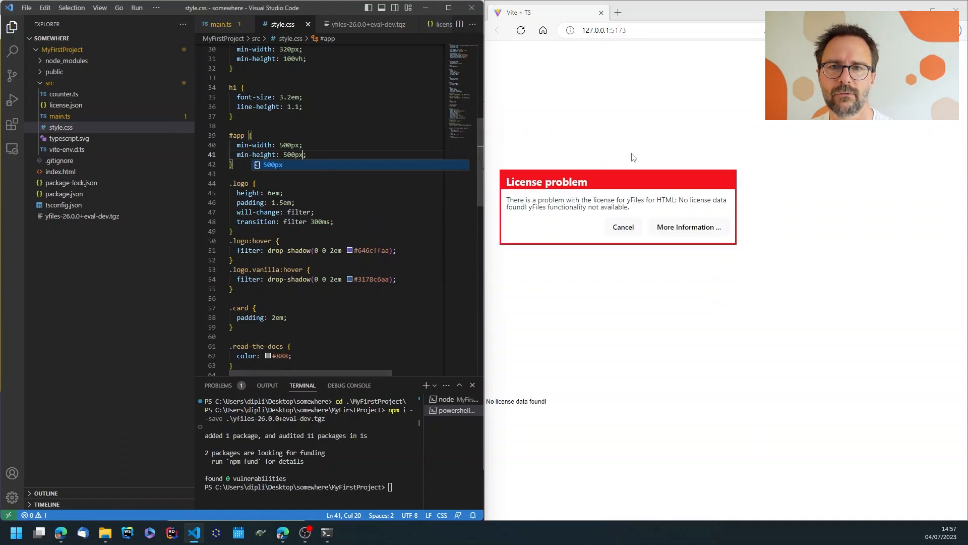
mouse_move(673, 316)
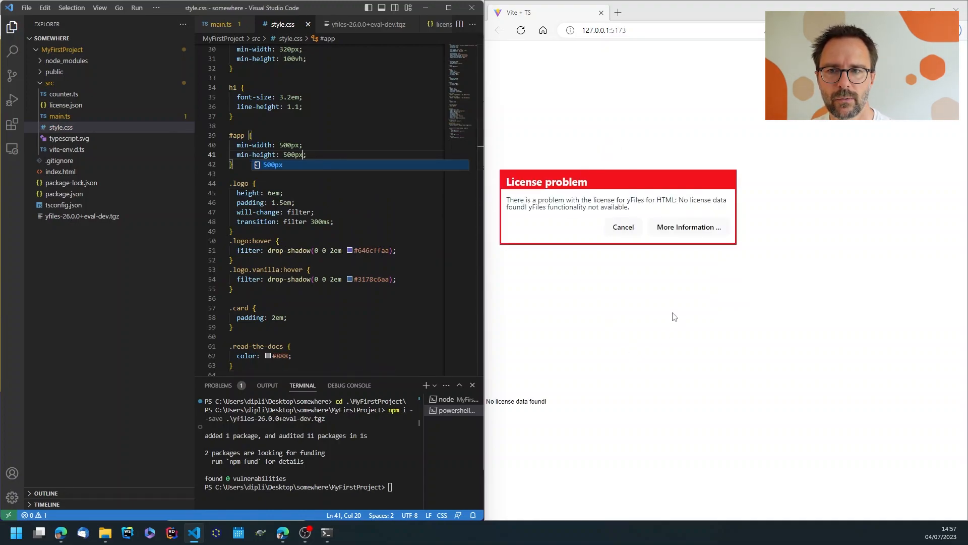
mouse_move(638, 265)
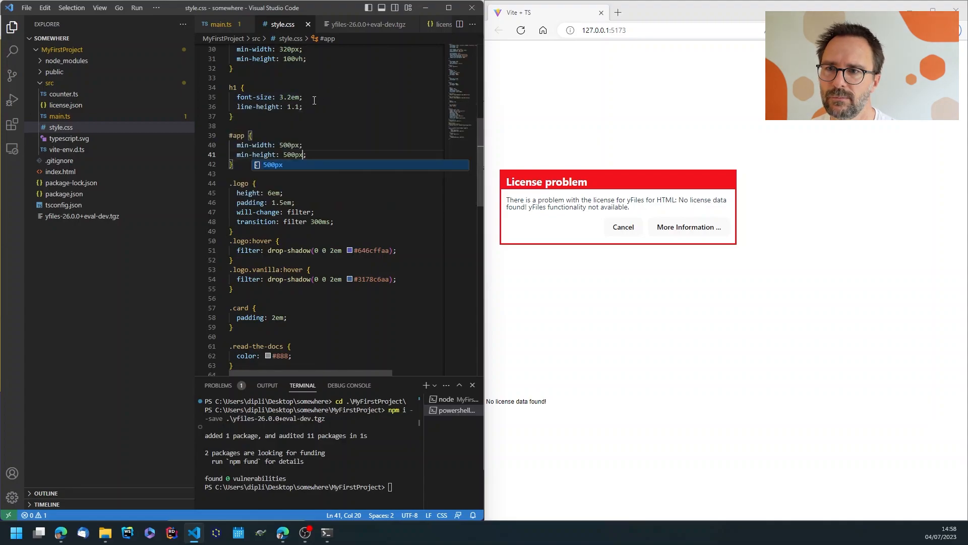
Step: Return to main.ts in VS Code after seeing the License problem dialog in the browser
click(220, 25)
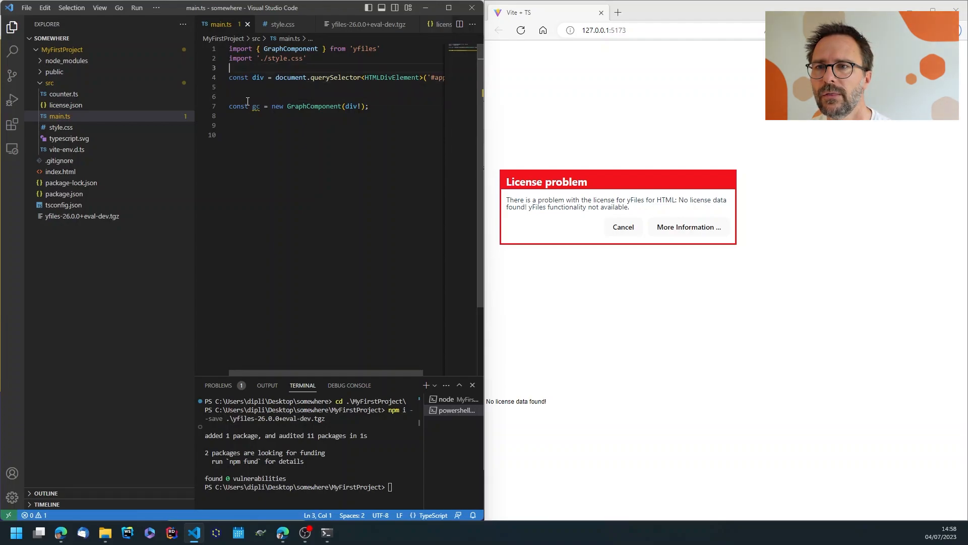
Step: Import License and licenseValue from './license.json', then assign License.value = licenseValue
text(License.value)
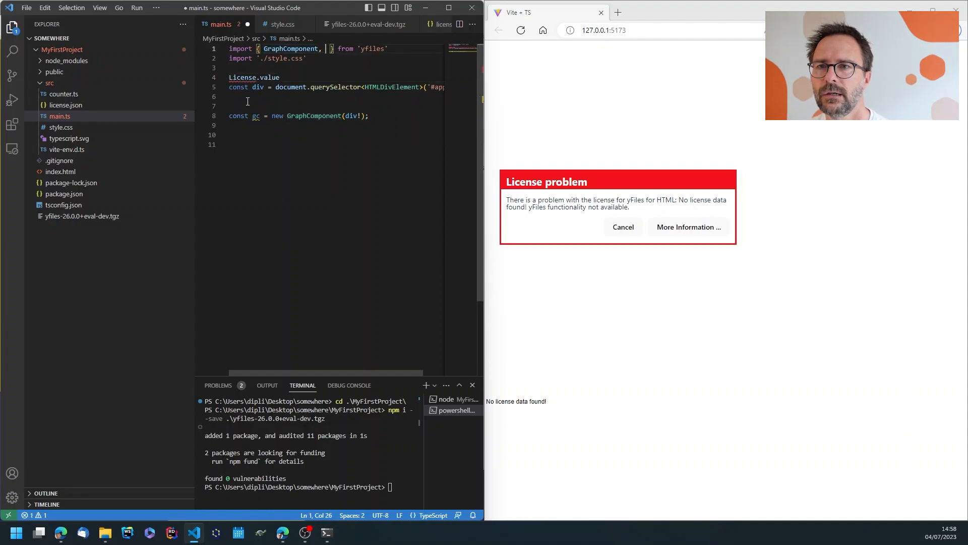
text(License)
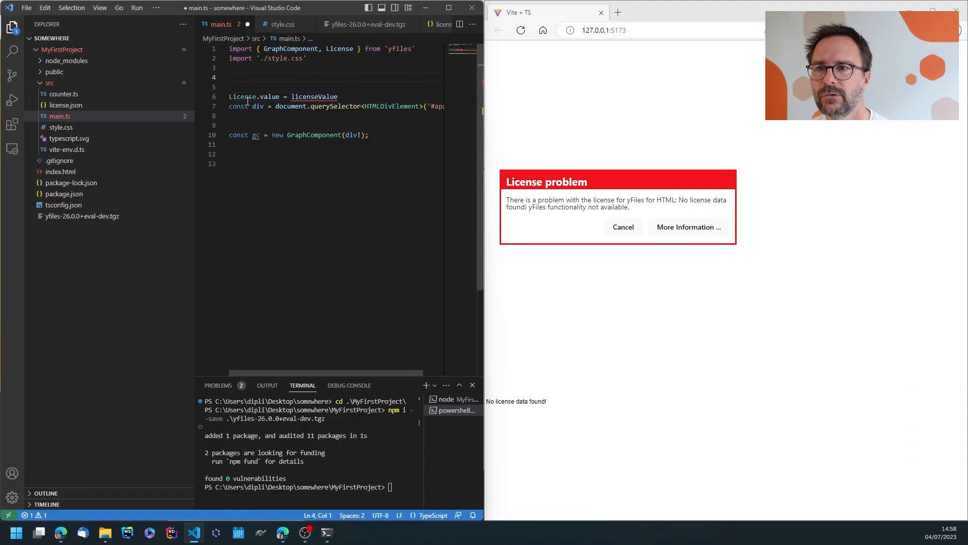
text(import licenseValue from ')
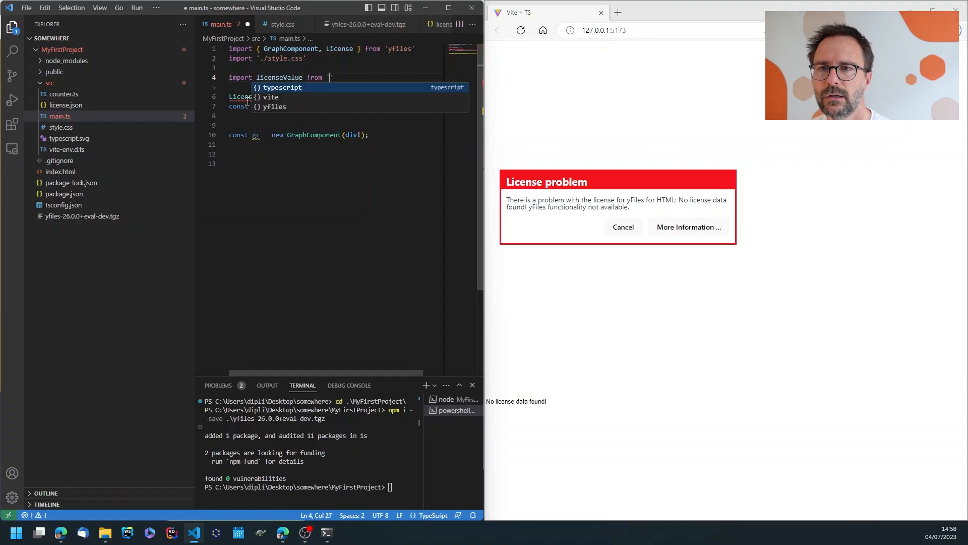
text(./license.json)
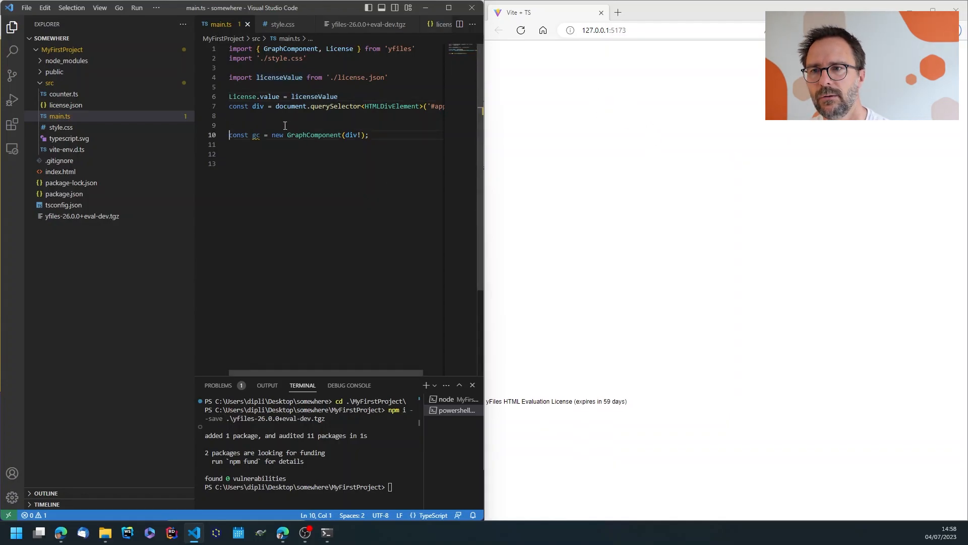
Step: Set gc.inputMode = new GraphEditorInputMode() and add its yfiles import via Quick Fix
text(gc.)
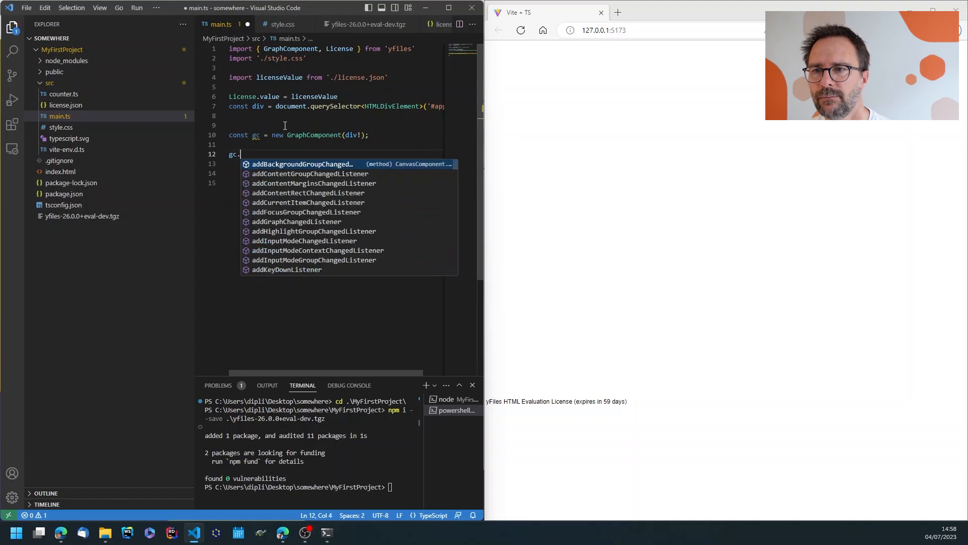
text(inputMode = new G)
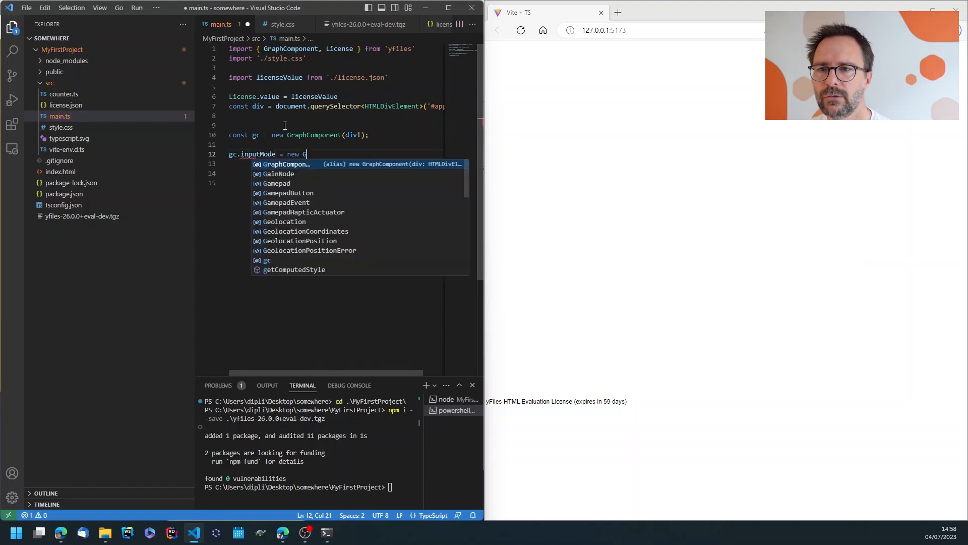
text(raphEdi)
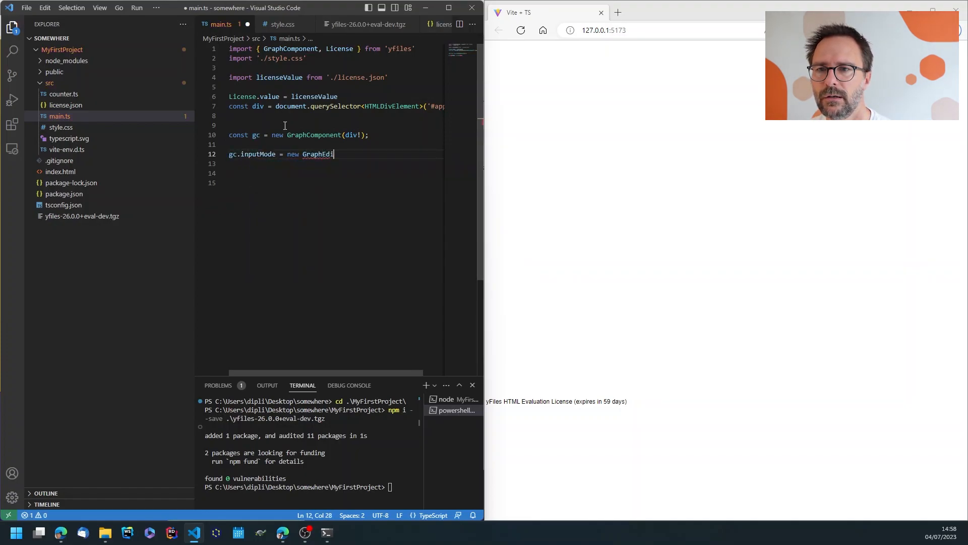
text(torInputMode())
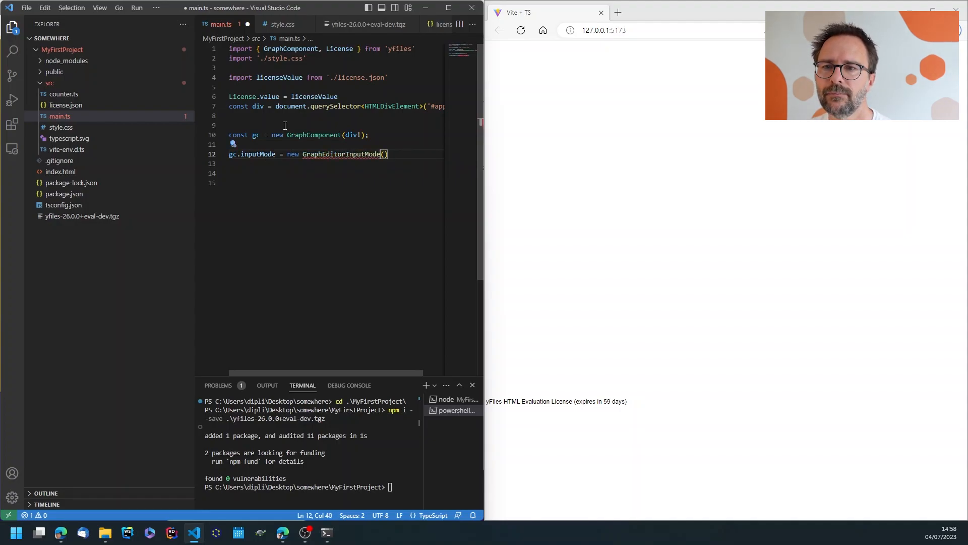
double_click(344, 153)
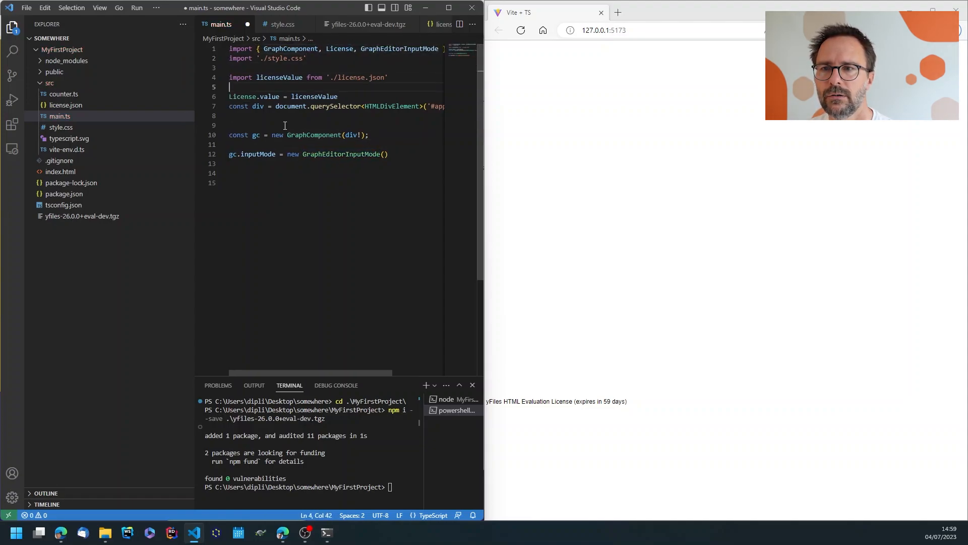
Step: Begin a method call 'gc.graph.c' above the input mode line
text(gc.)
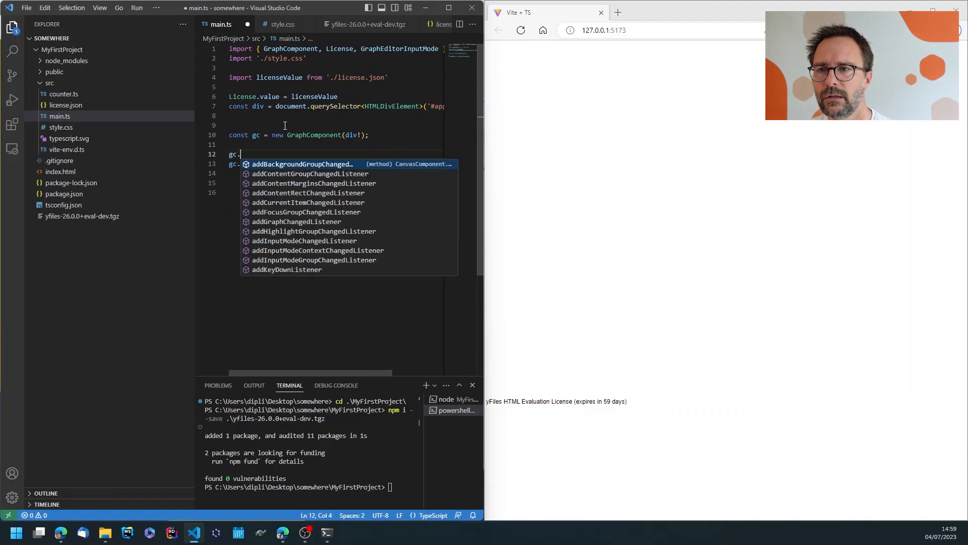
text(graph.c)
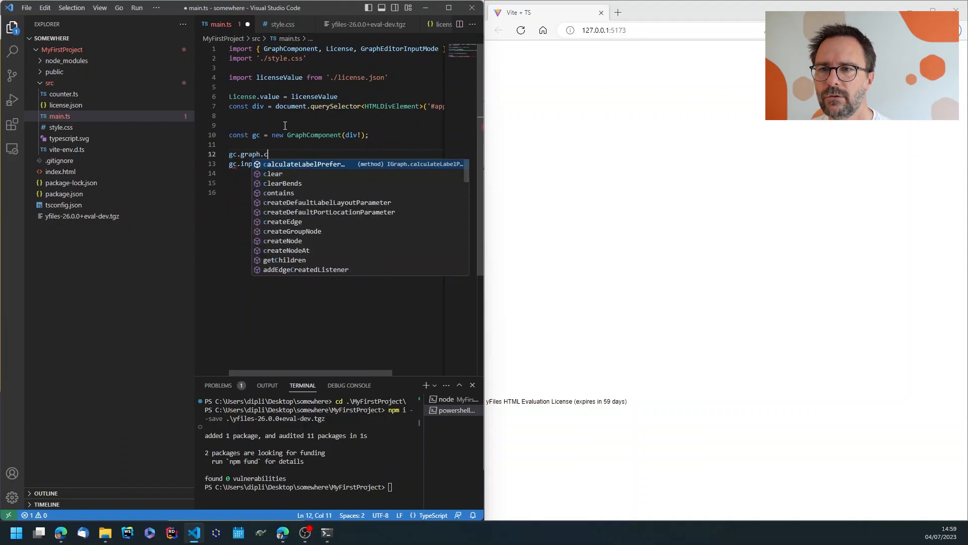